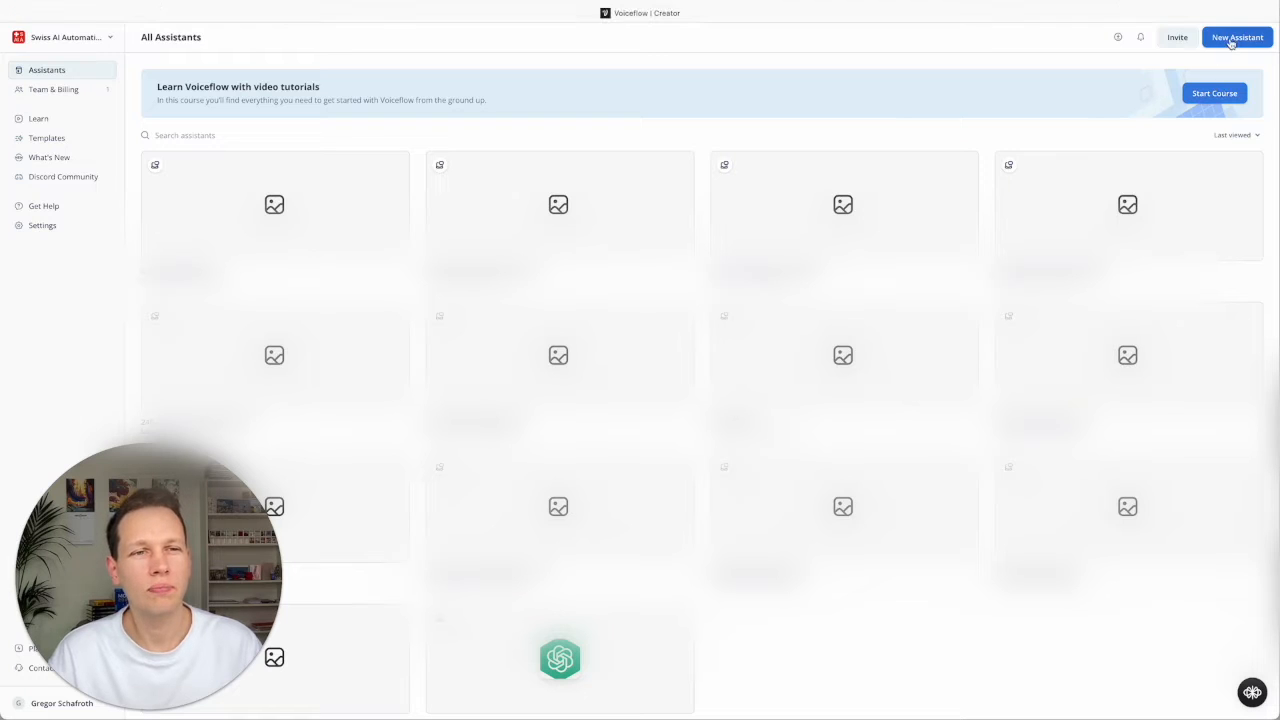
Create a chat assistant named Calendly Integration 2 with language English (en-US).
{"action": "left_click", "coordinate": [1236, 36]}
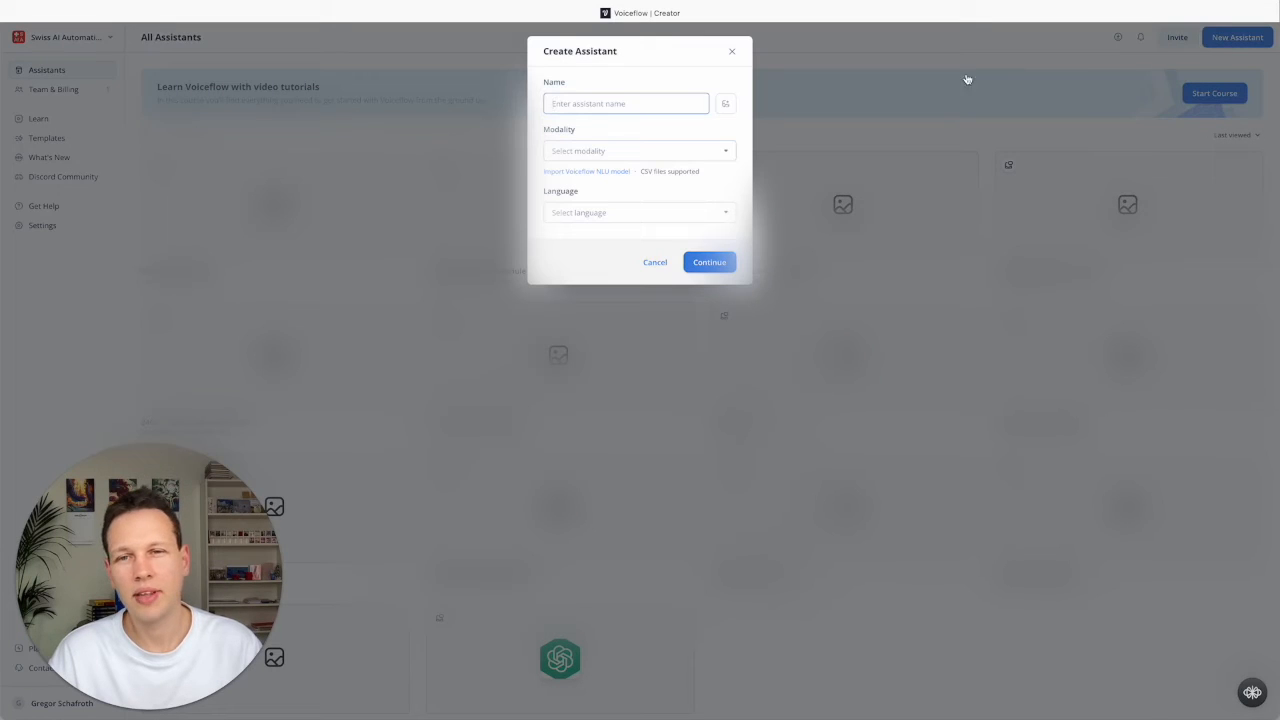
{"action": "type", "text": "c"}
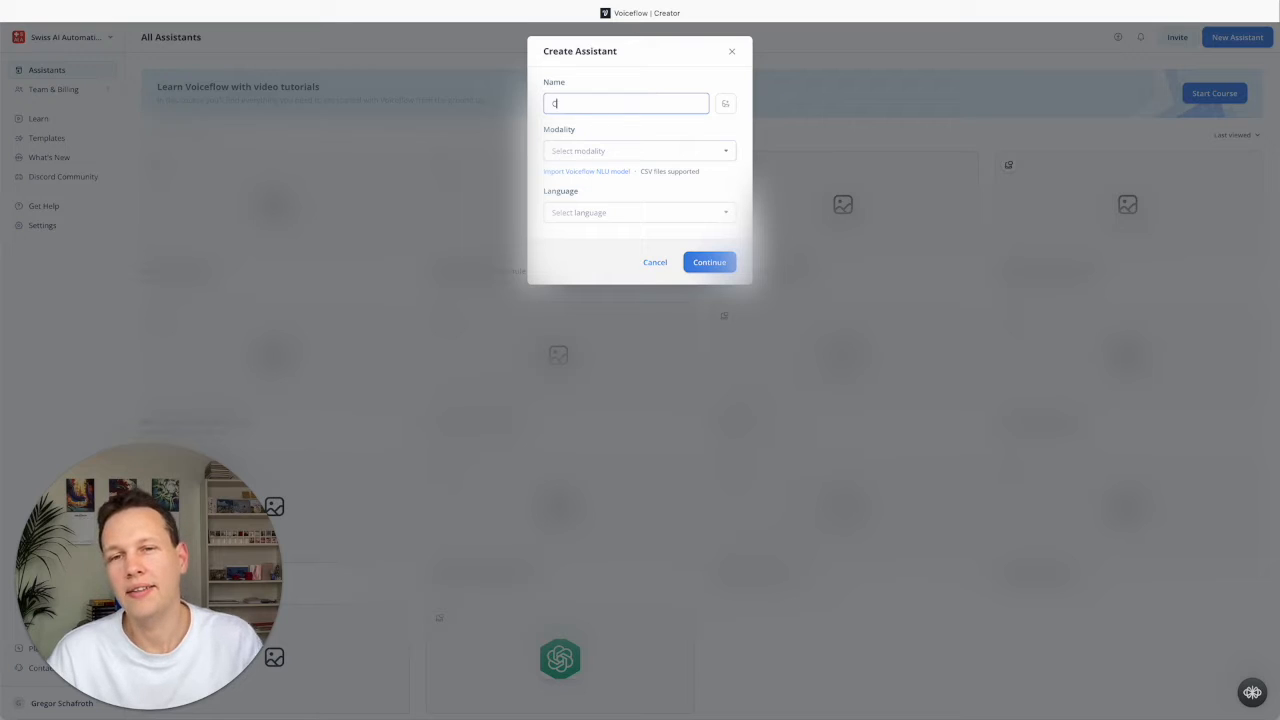
{"action": "type", "text": "Calendly Integr"}
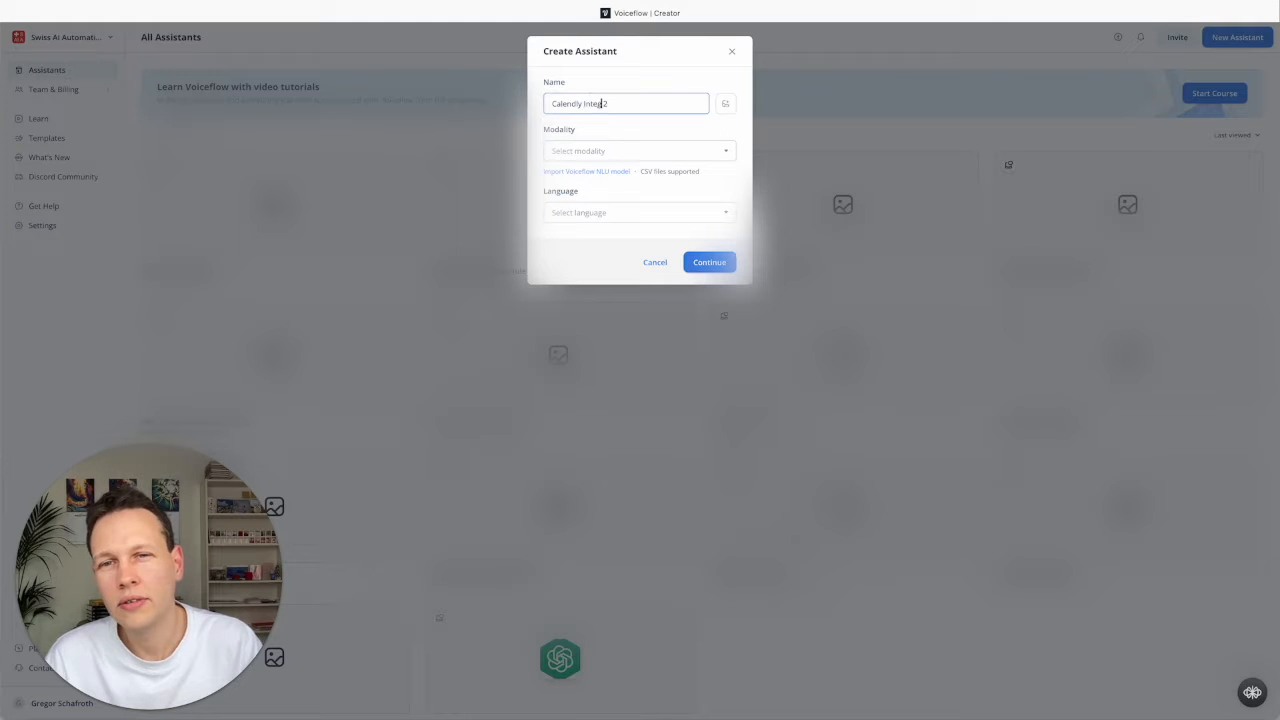
{"action": "left_click", "coordinate": [638, 150]}
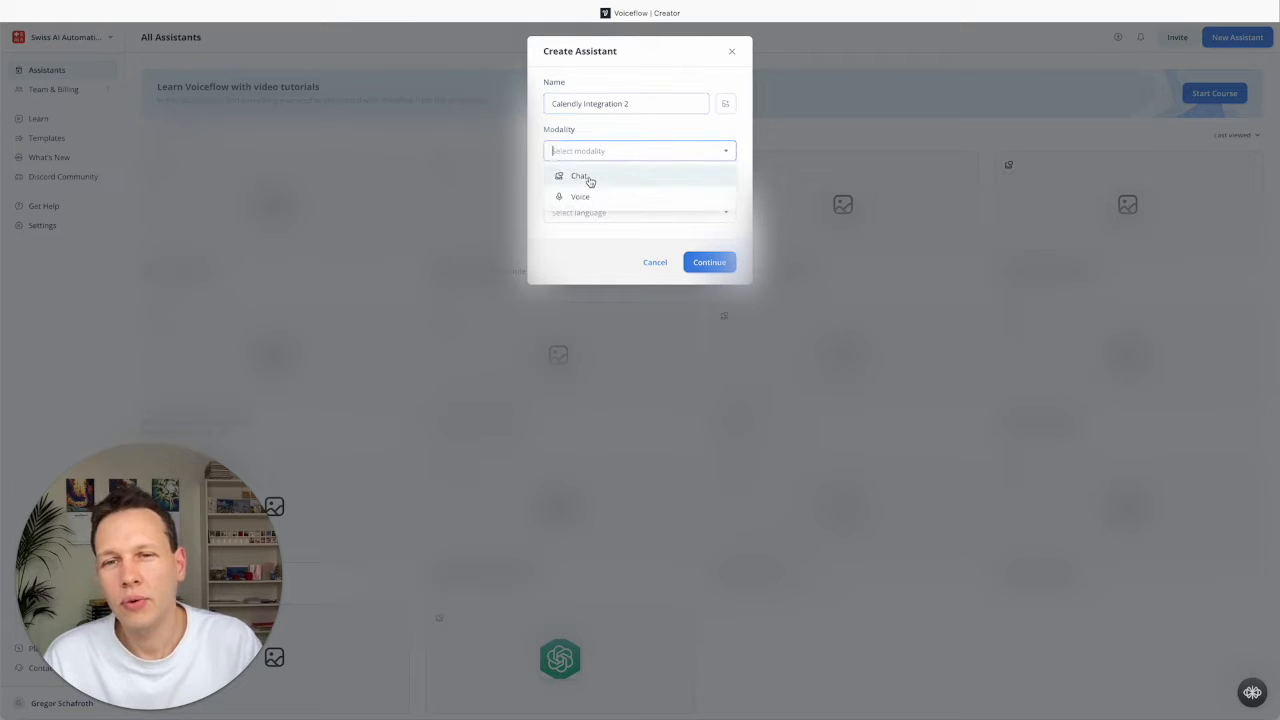
{"action": "left_click", "coordinate": [580, 176]}
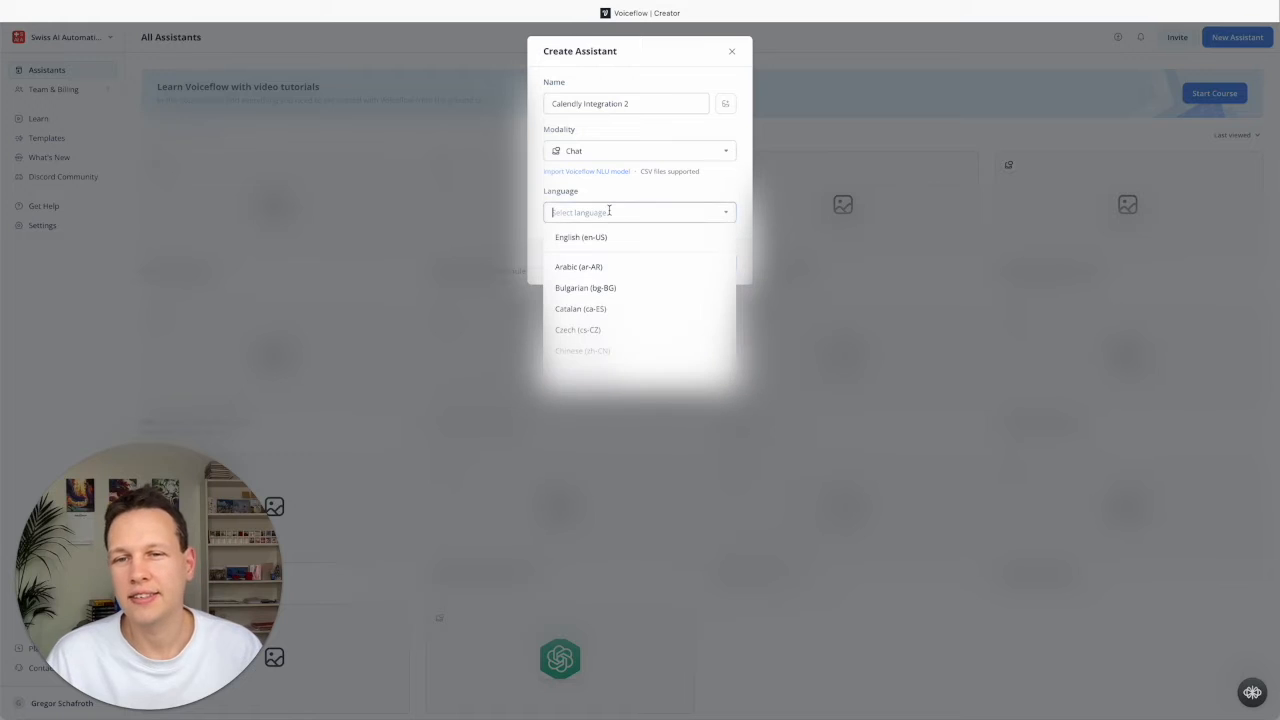
{"action": "left_click", "coordinate": [580, 236]}
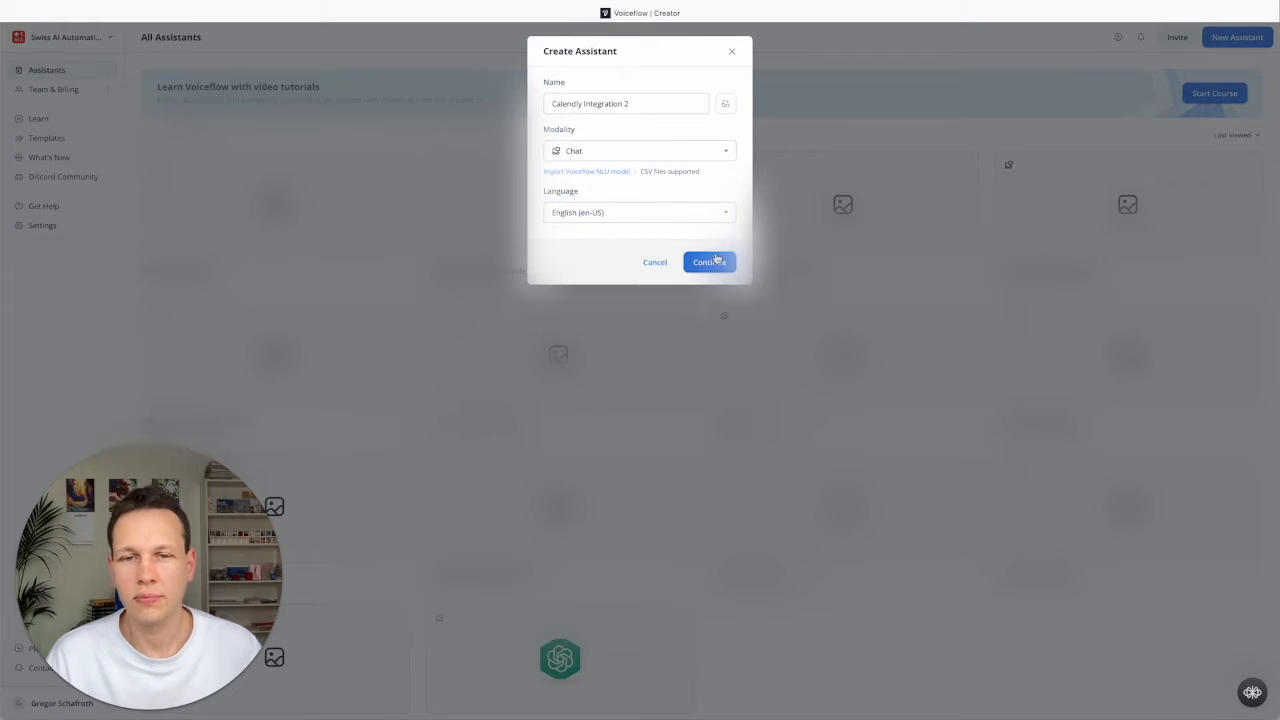
{"action": "left_click", "coordinate": [708, 260]}
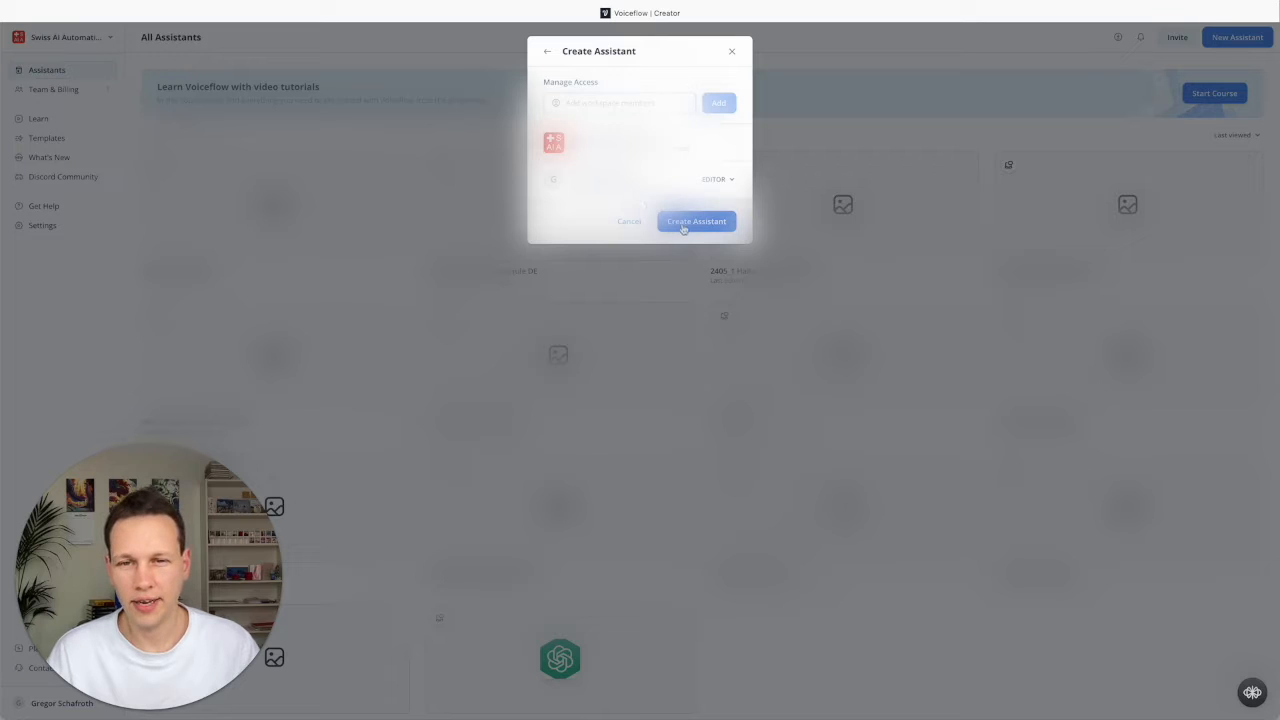
{"action": "left_click", "coordinate": [696, 220]}
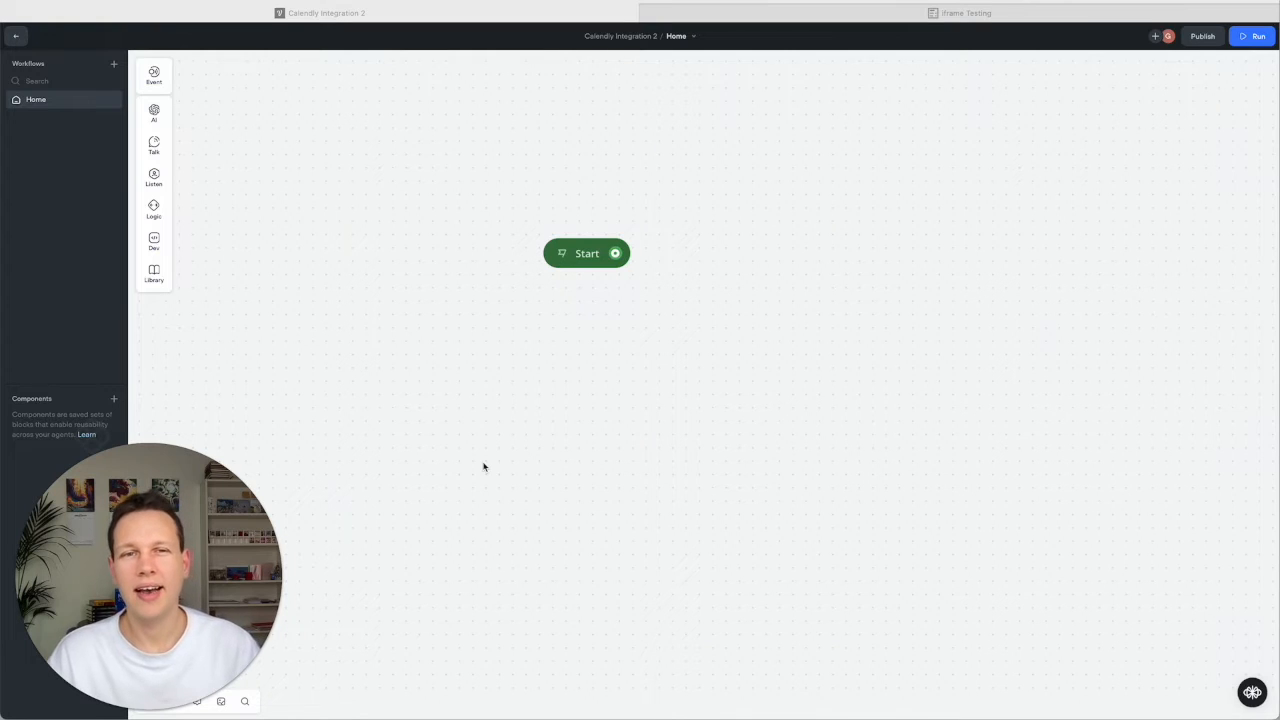
Copy the <iframe> line from the W3Schools nested-iframe example code pane.
{"action": "left_click", "coordinate": [964, 12]}
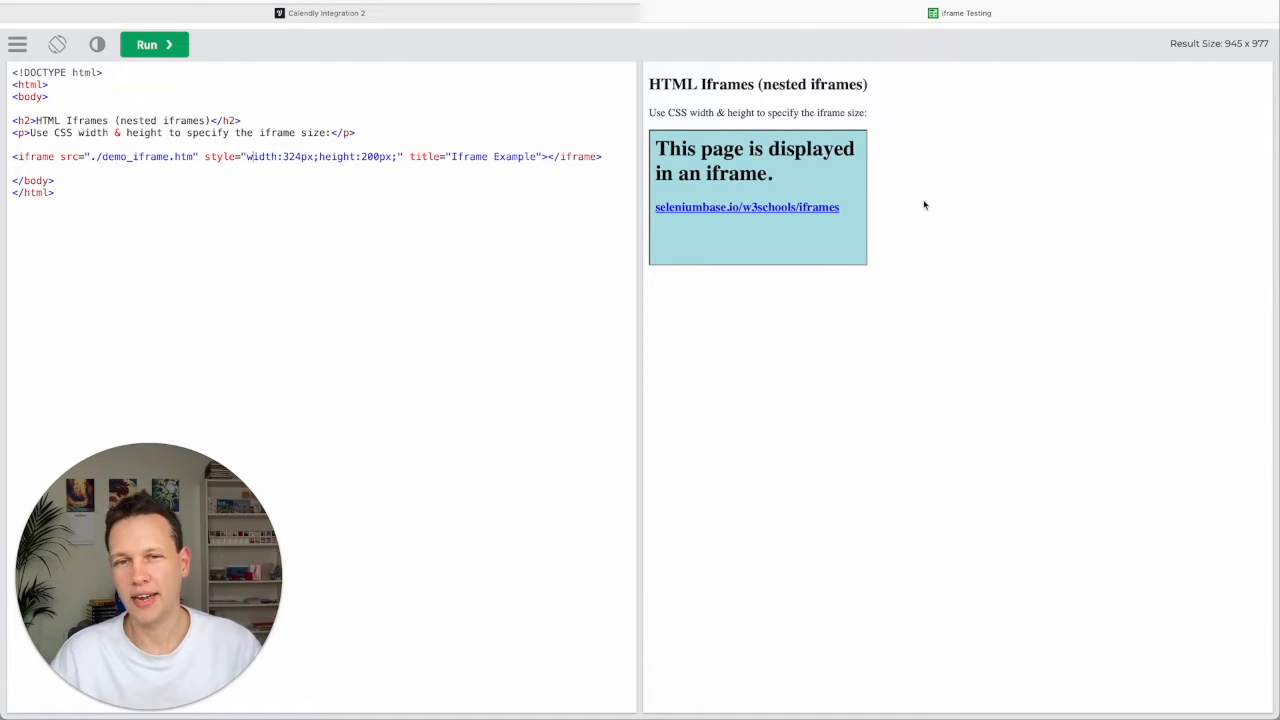
{"action": "left_click", "coordinate": [218, 184]}
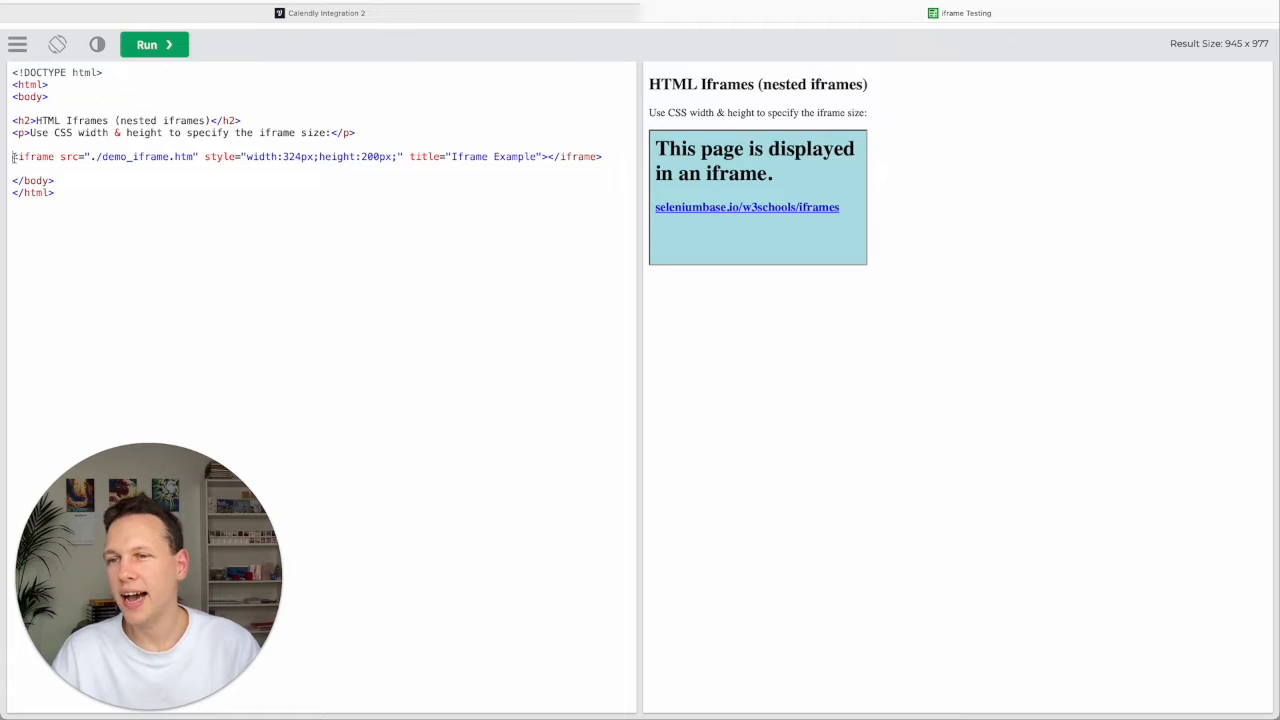
{"action": "triple_click", "coordinate": [300, 156]}
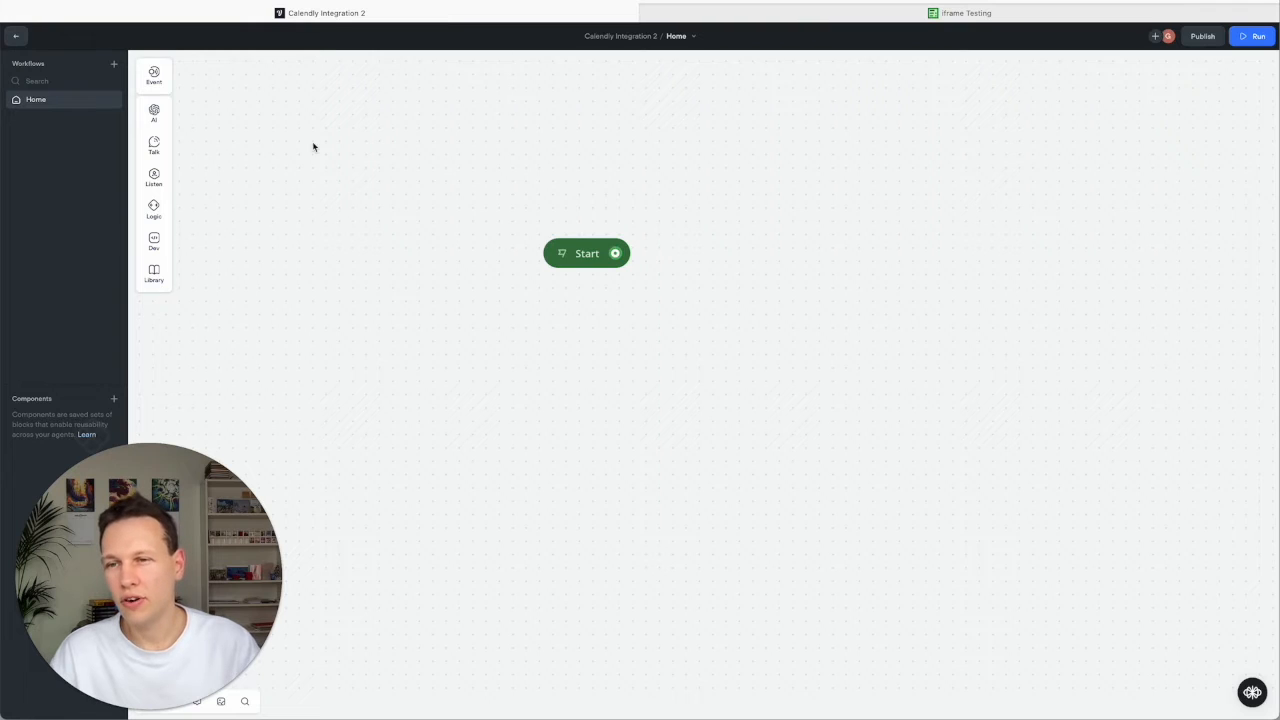
Add a Text step holding the pasted iframe markup (demo_iframe.htm, 324px by 200px).
{"action": "left_click", "coordinate": [154, 144]}
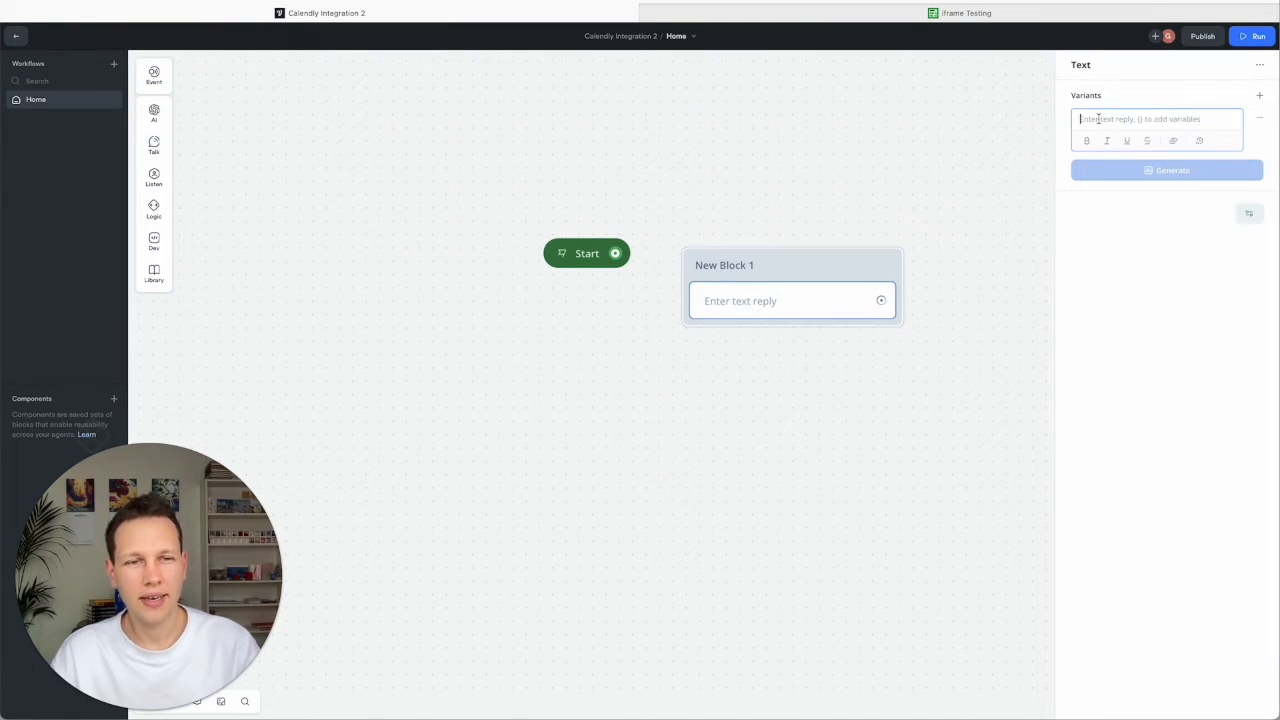
{"action": "type", "text": "<iframe src=\"./demo_iframe.htm\" style=\"width:324px;height:200px;\" title=\"Iframe Example\"></iframe>"}
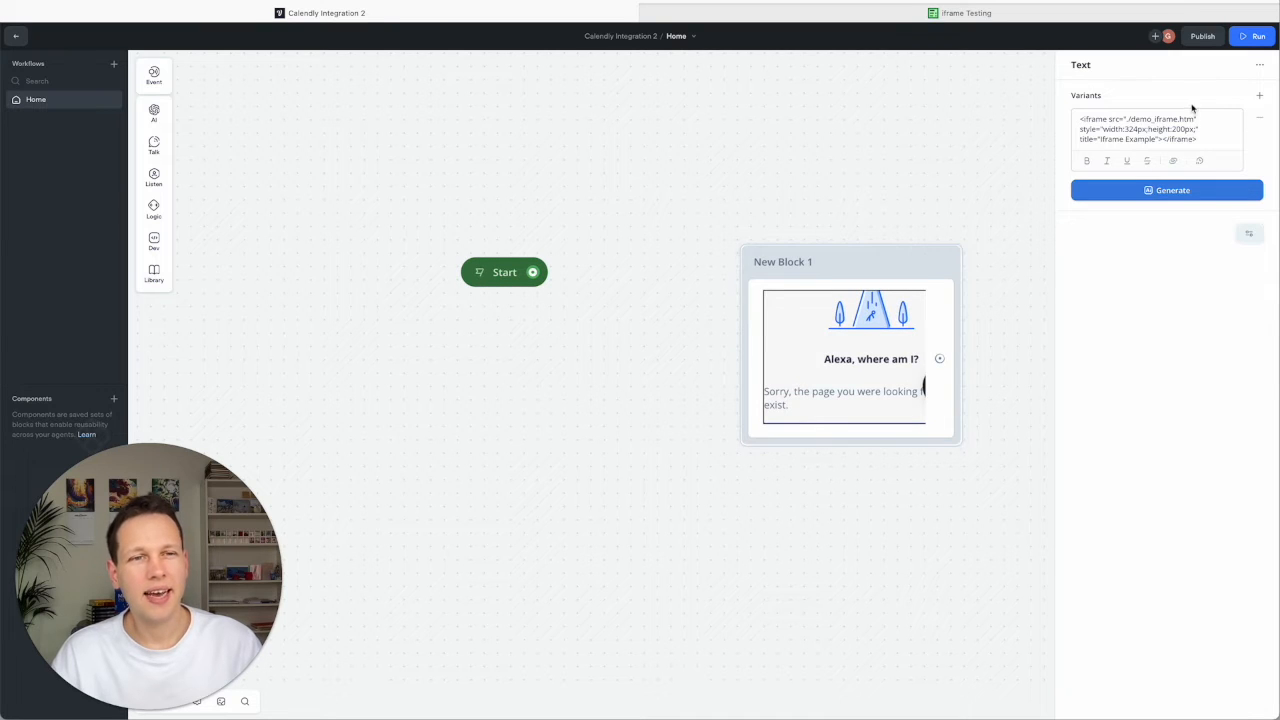
{"action": "double_click", "coordinate": [1144, 120]}
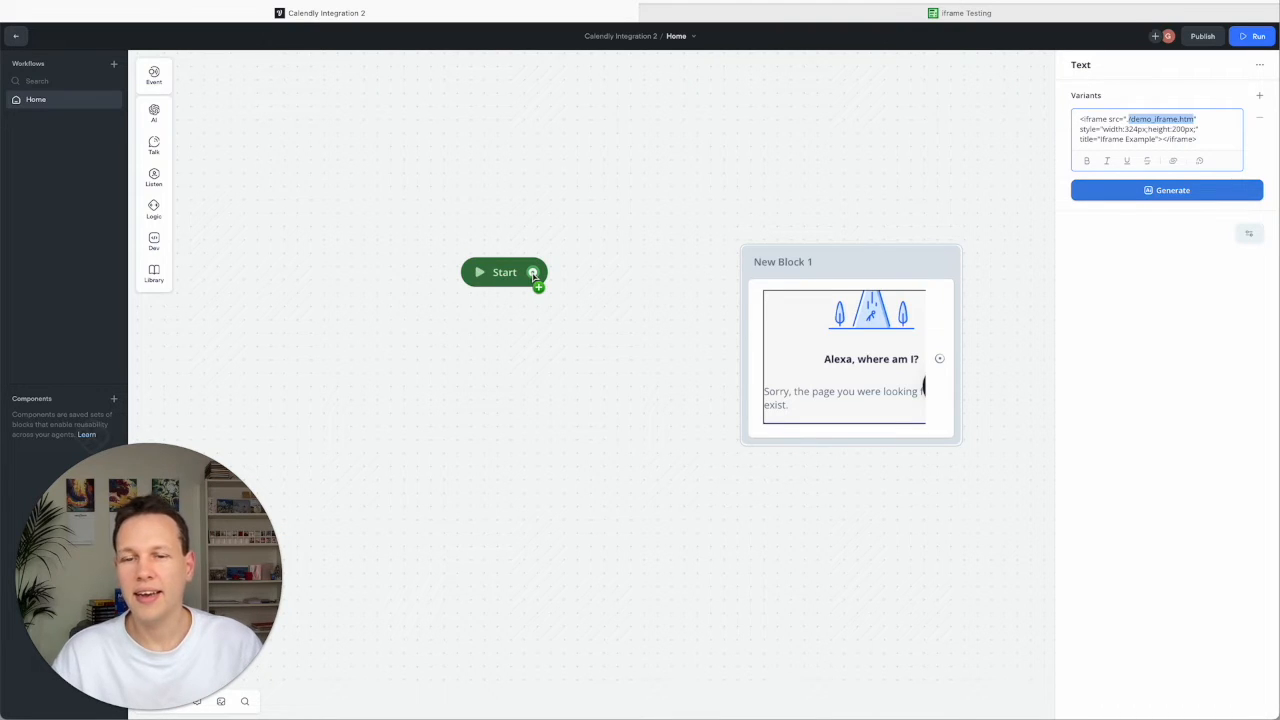
Add a Set step labelled URL with a newly created variable url.
{"action": "left_click", "coordinate": [154, 208]}
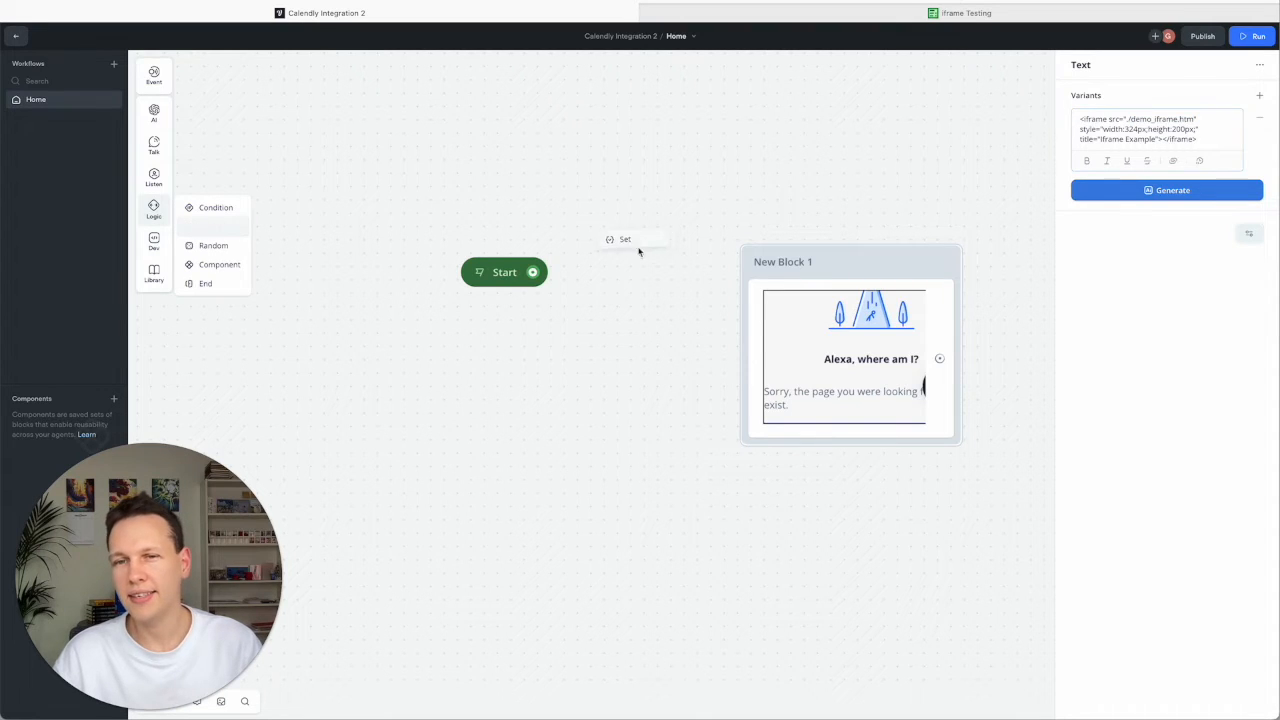
{"action": "left_click", "coordinate": [624, 238]}
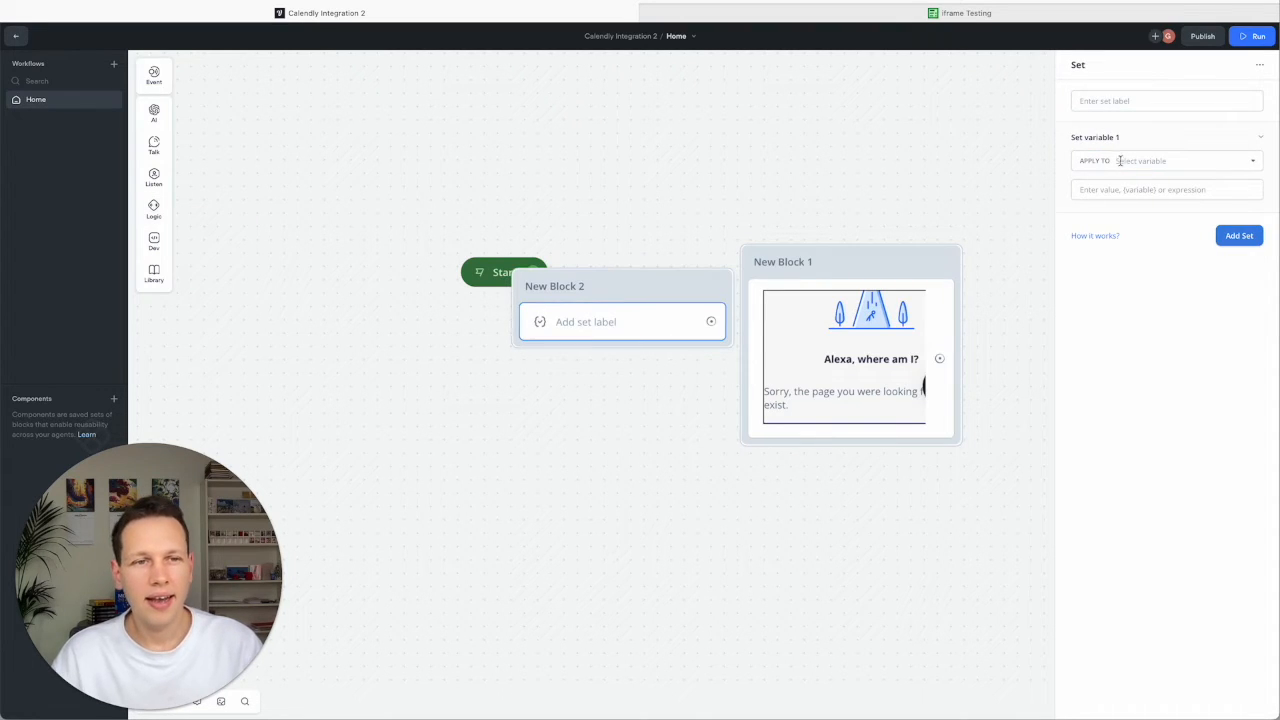
{"action": "left_click", "coordinate": [1166, 100]}
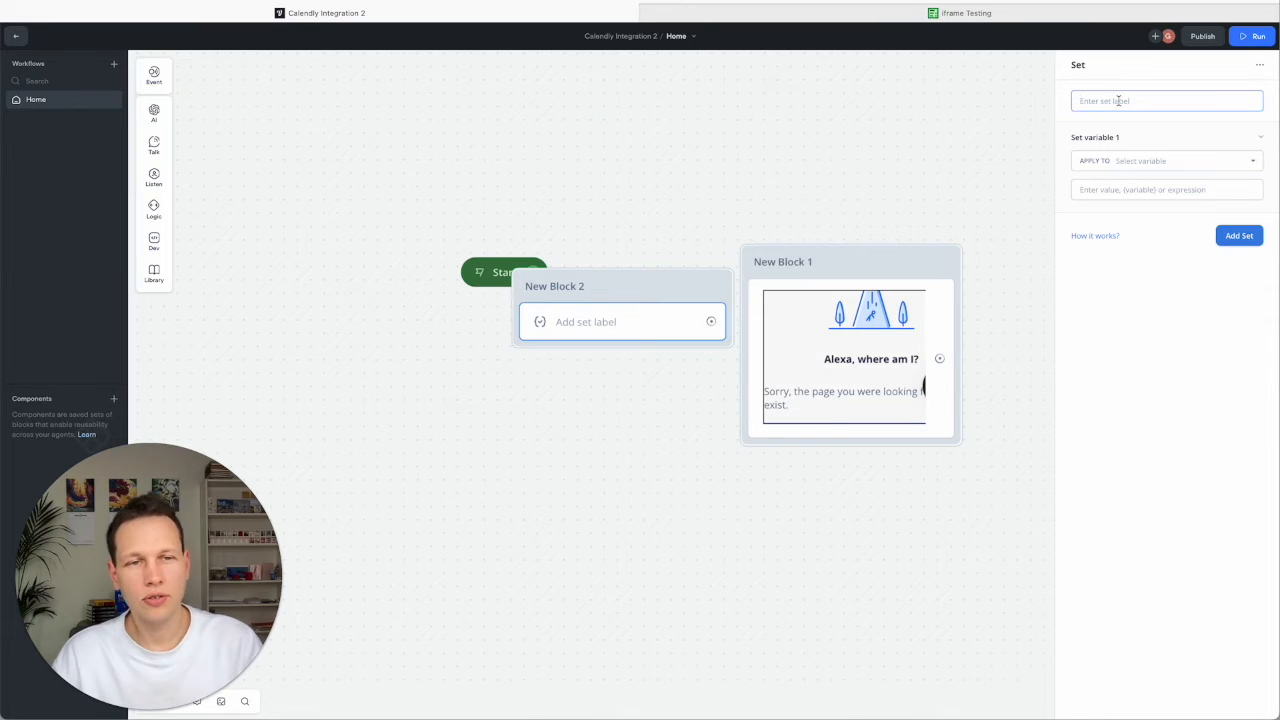
{"action": "type", "text": "URL"}
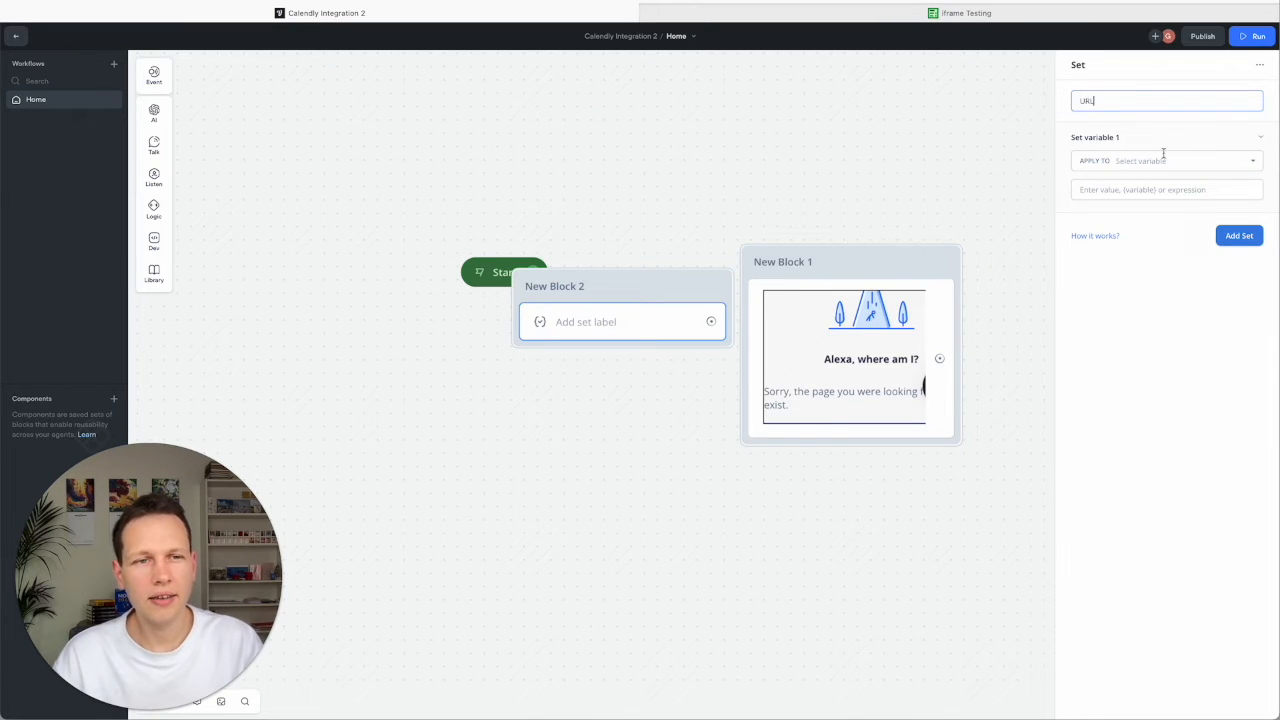
{"action": "left_click", "coordinate": [1160, 160]}
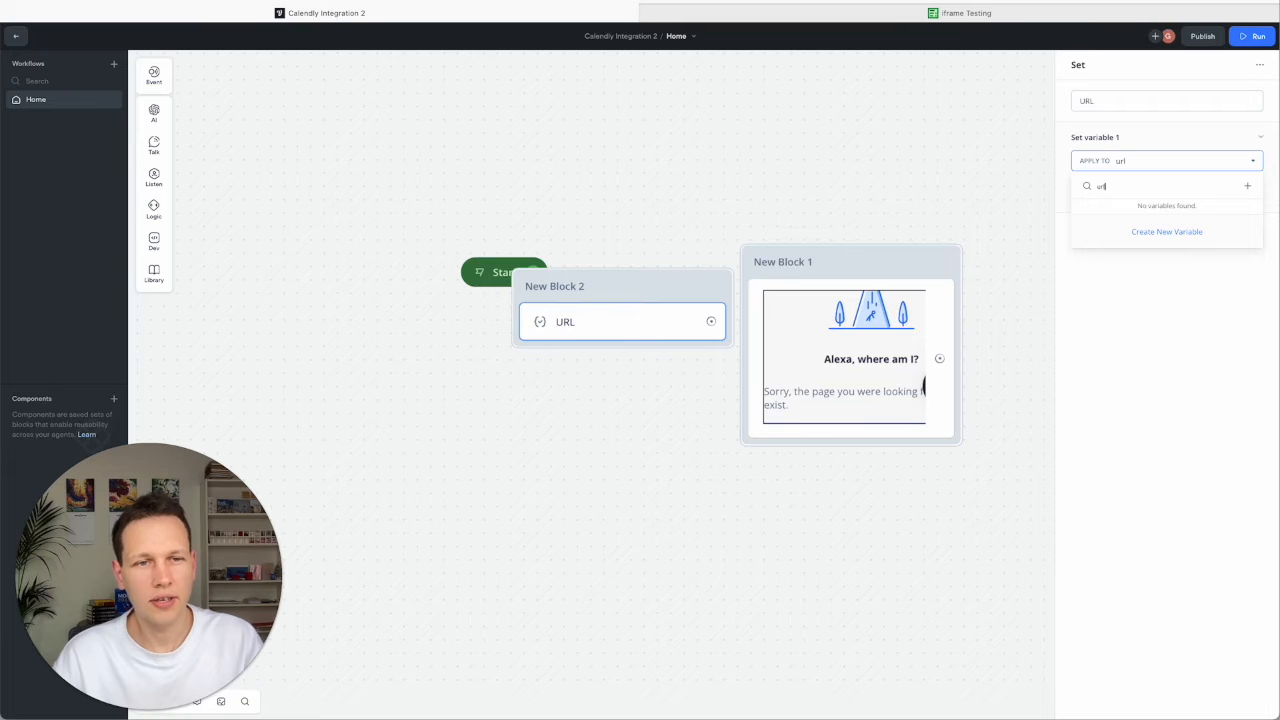
{"action": "left_click", "coordinate": [1168, 232]}
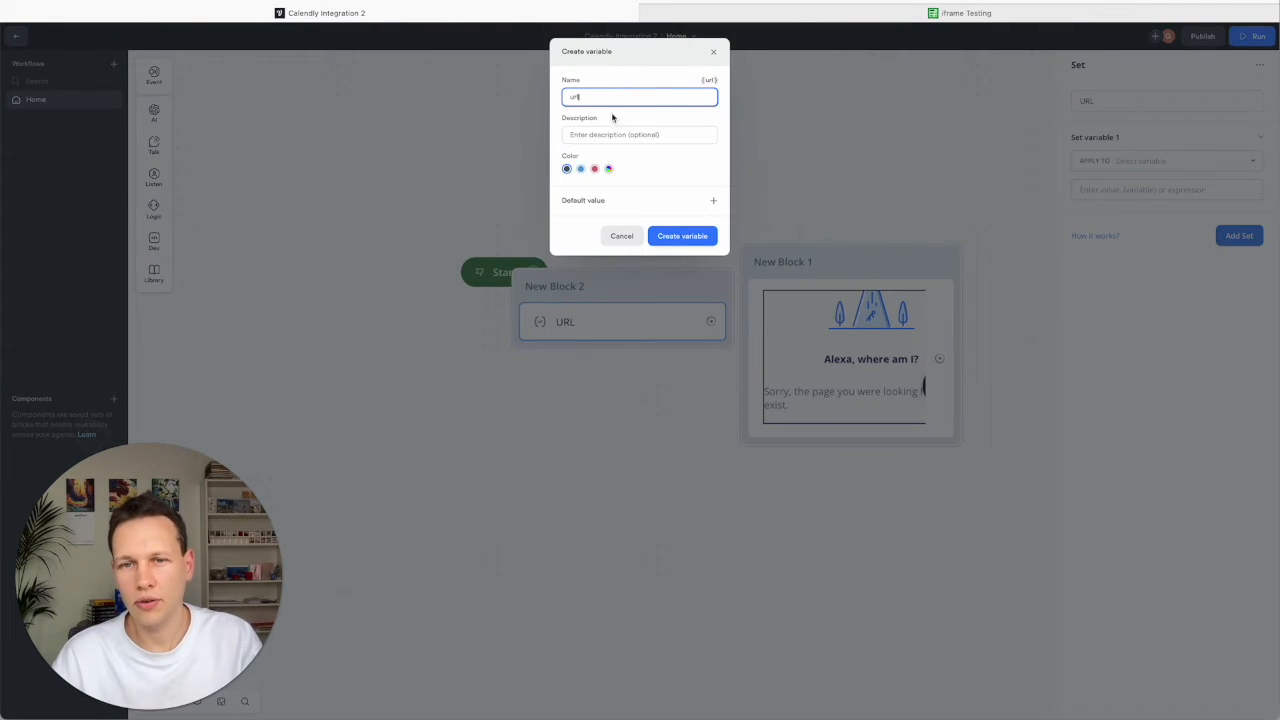
{"action": "left_click", "coordinate": [682, 236]}
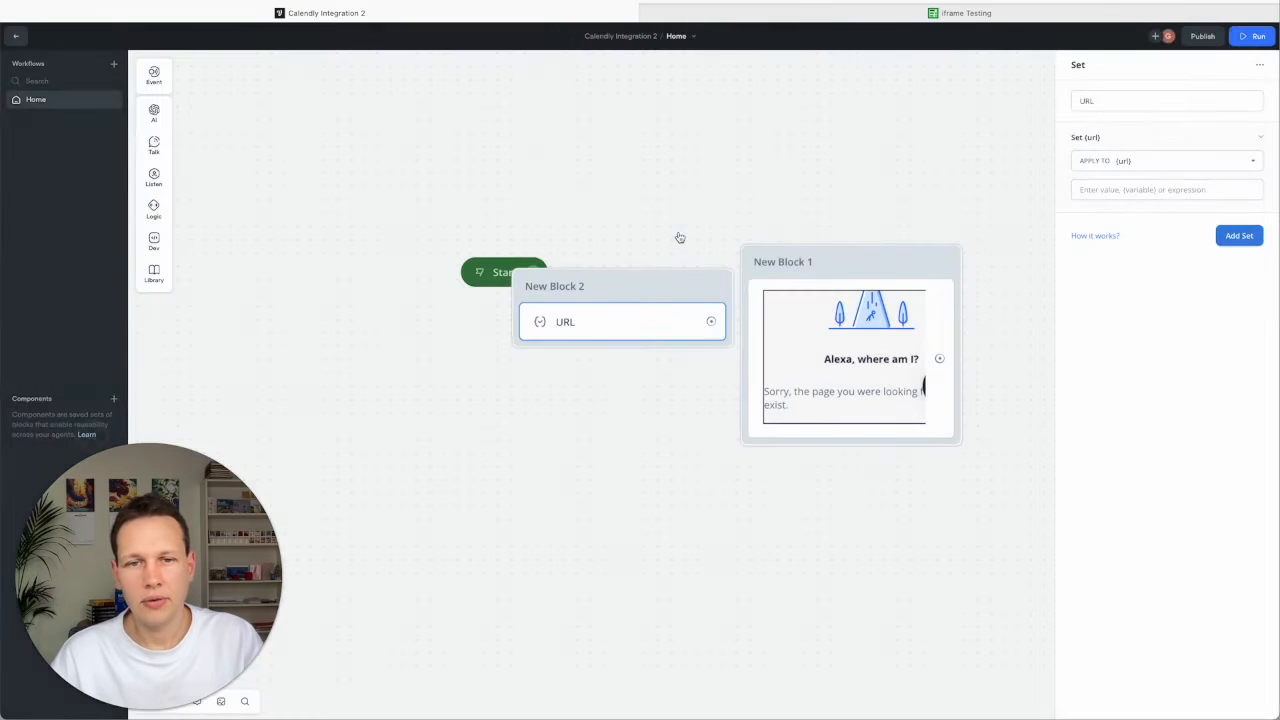
Assign the url variable the Wikipedia Main_Page address as its value.
{"action": "left_click", "coordinate": [1168, 188]}
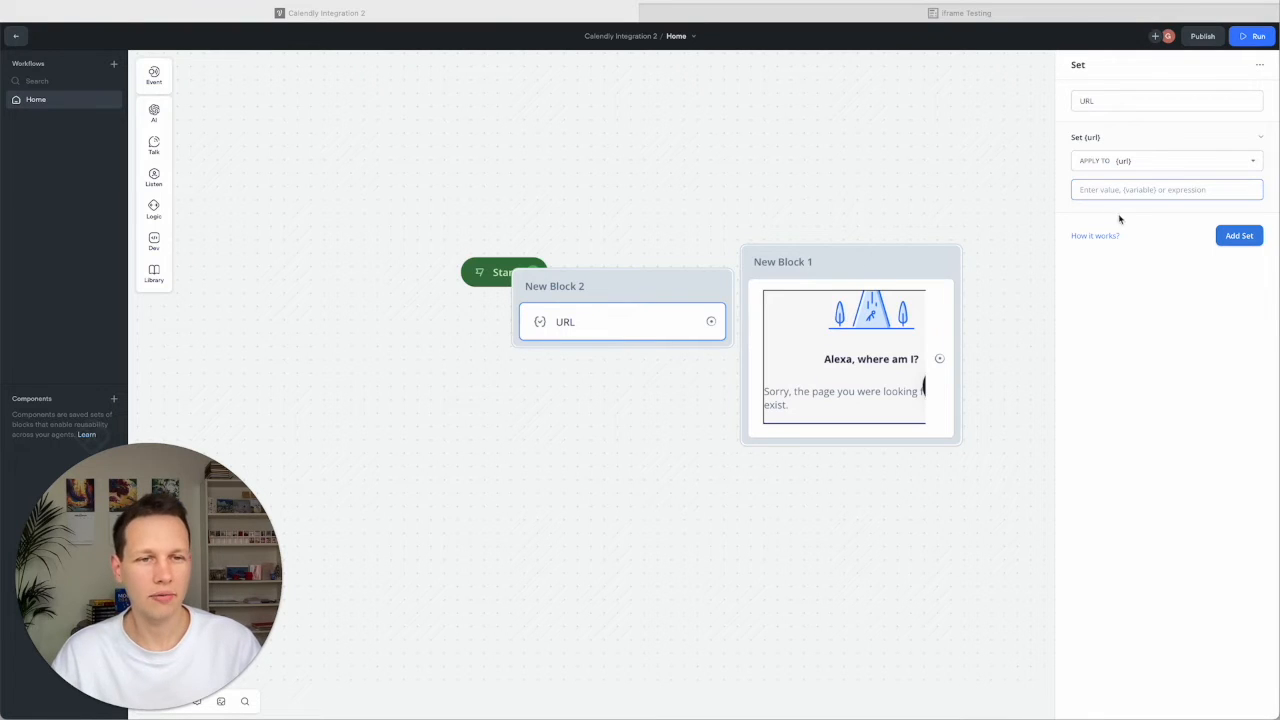
{"action": "left_click", "coordinate": [1166, 188]}
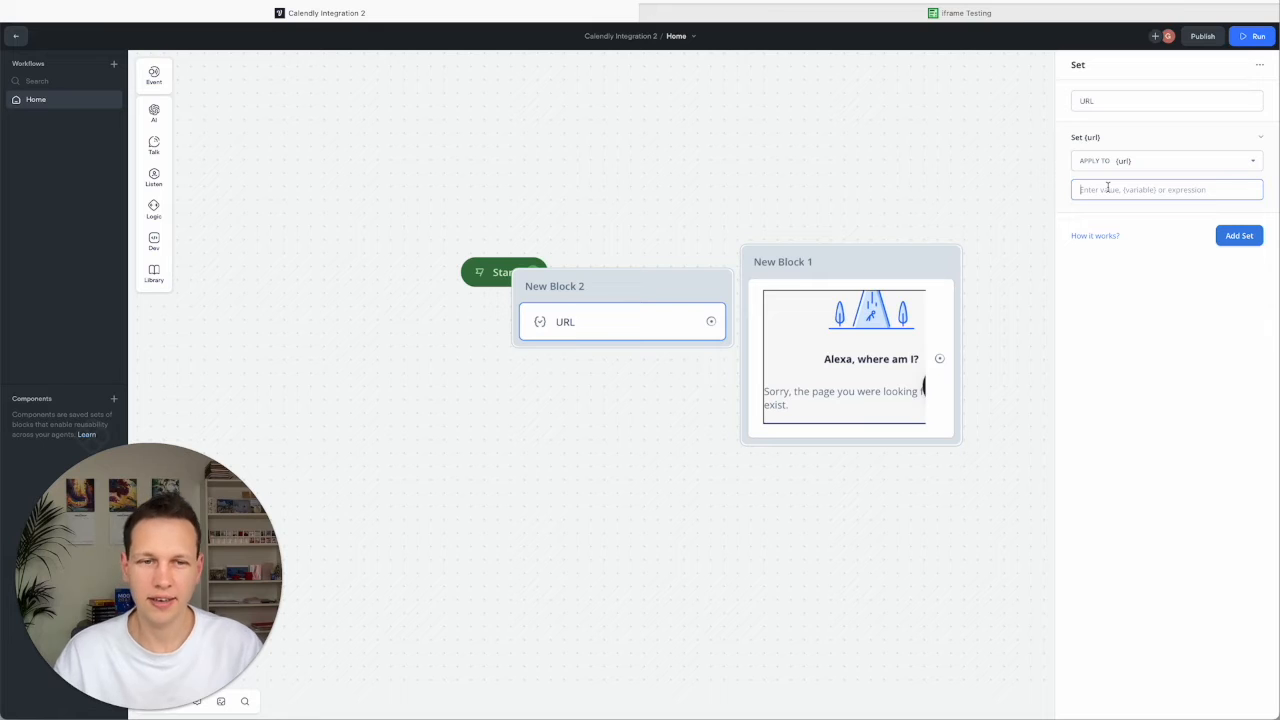
{"action": "type", "text": "1"}
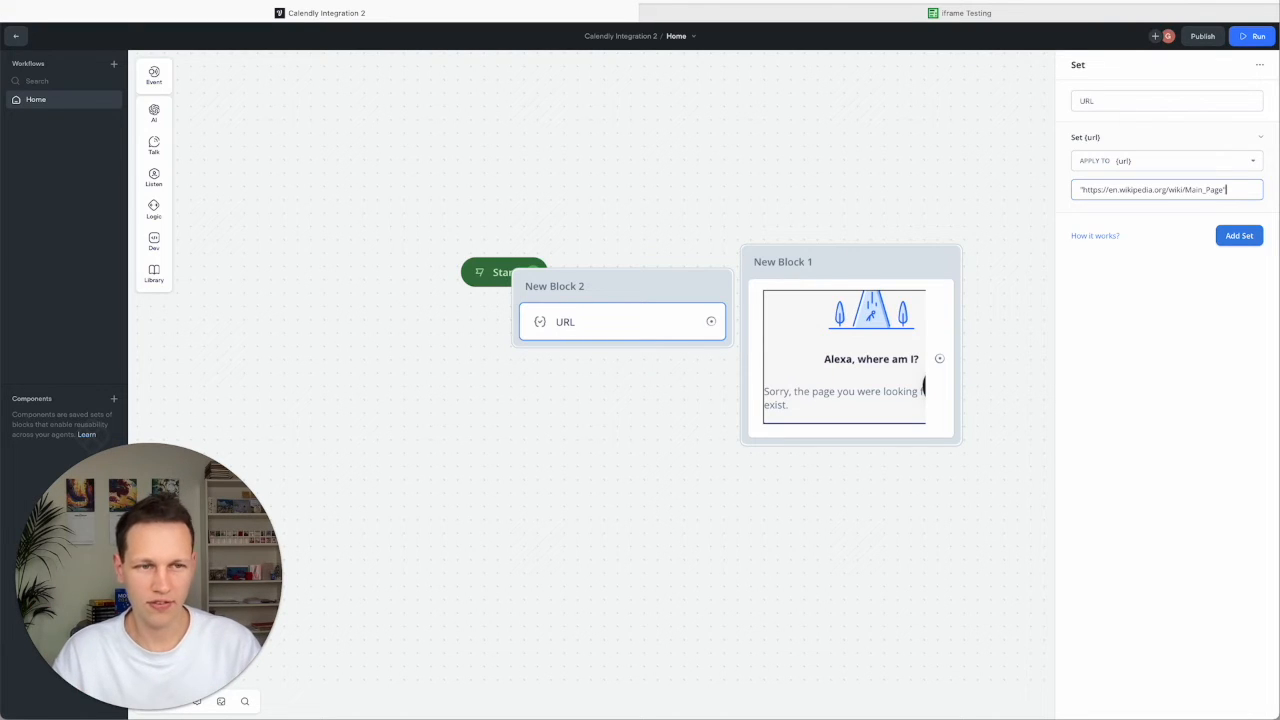
{"action": "mouse_move", "coordinate": [1024, 188]}
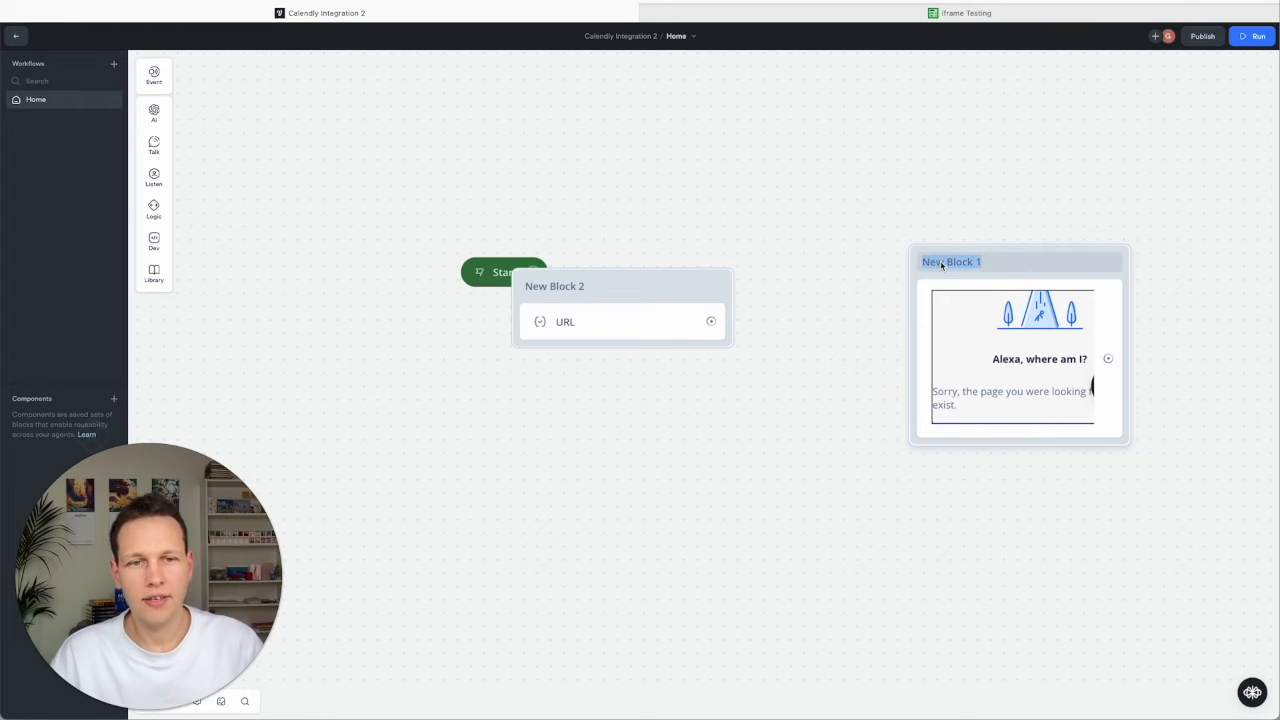
Rename the block IFrame, link Start → URL → IFrame, and set the iframe src to {url}.
{"action": "type", "text": "IFrame"}
{"action": "left_click", "coordinate": [624, 286]}
{"action": "type", "text": "URL"}
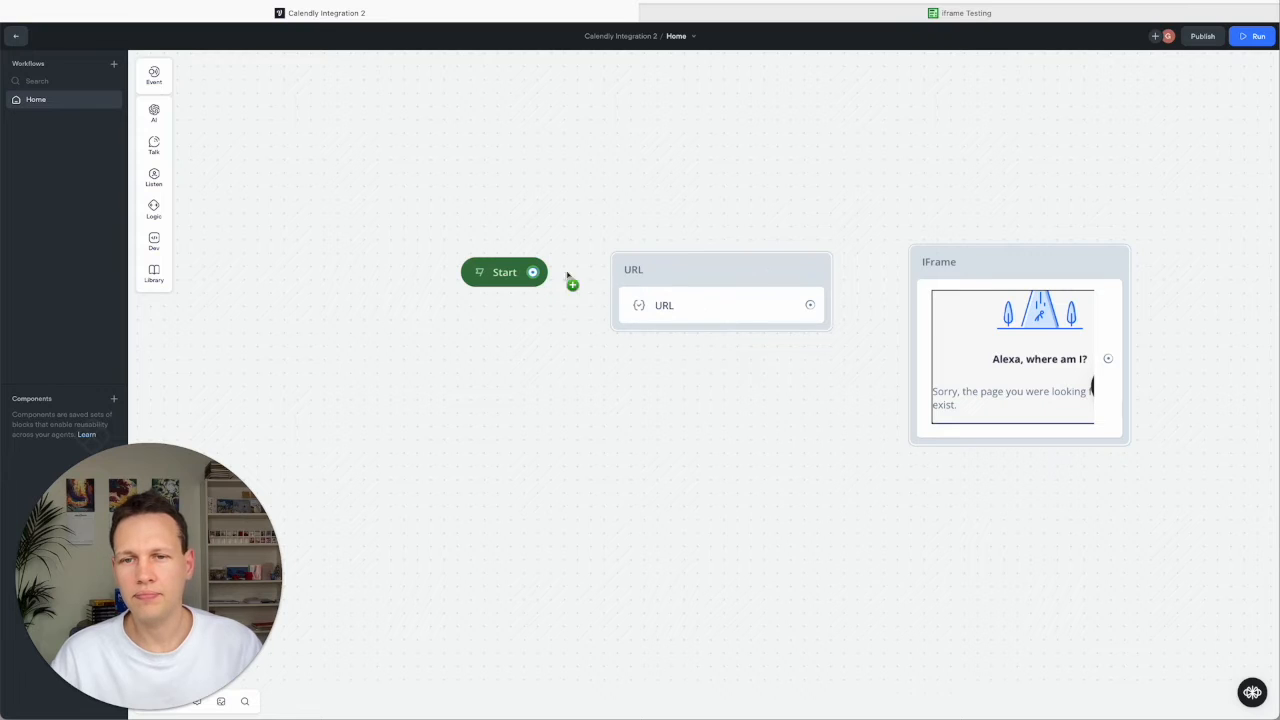
{"action": "left_click", "coordinate": [720, 304]}
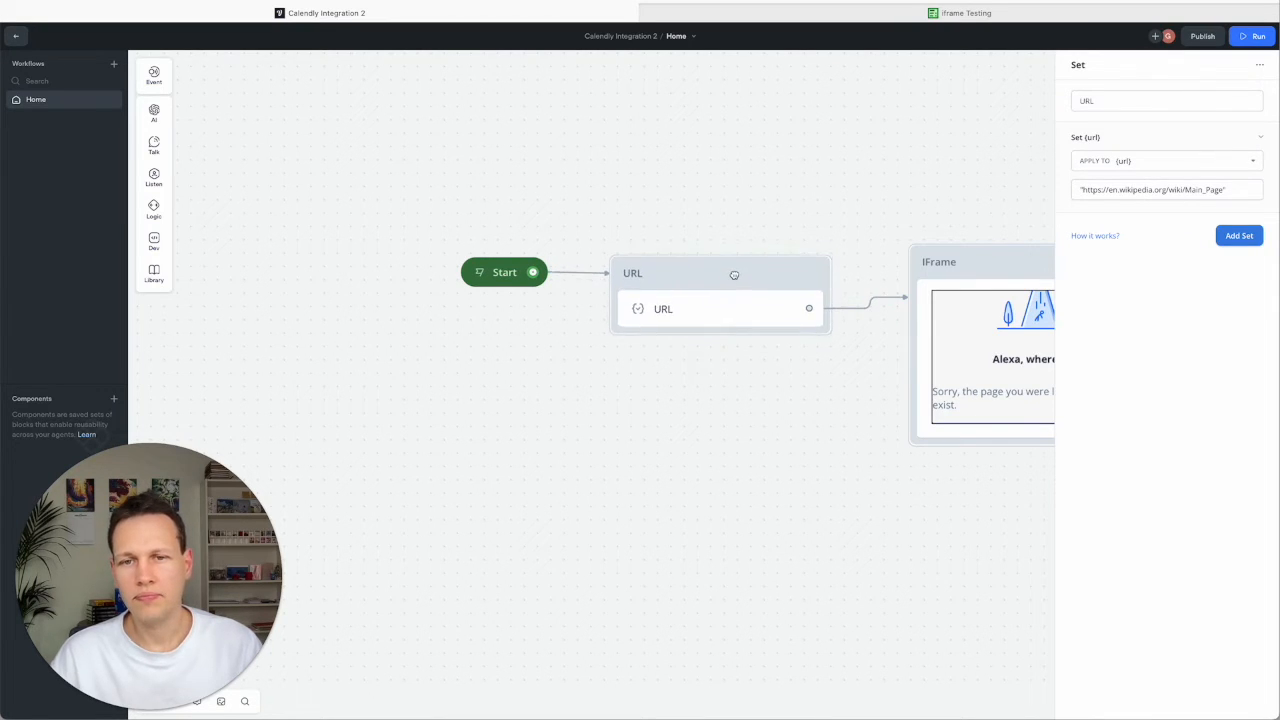
{"action": "mouse_move", "coordinate": [504, 272]}
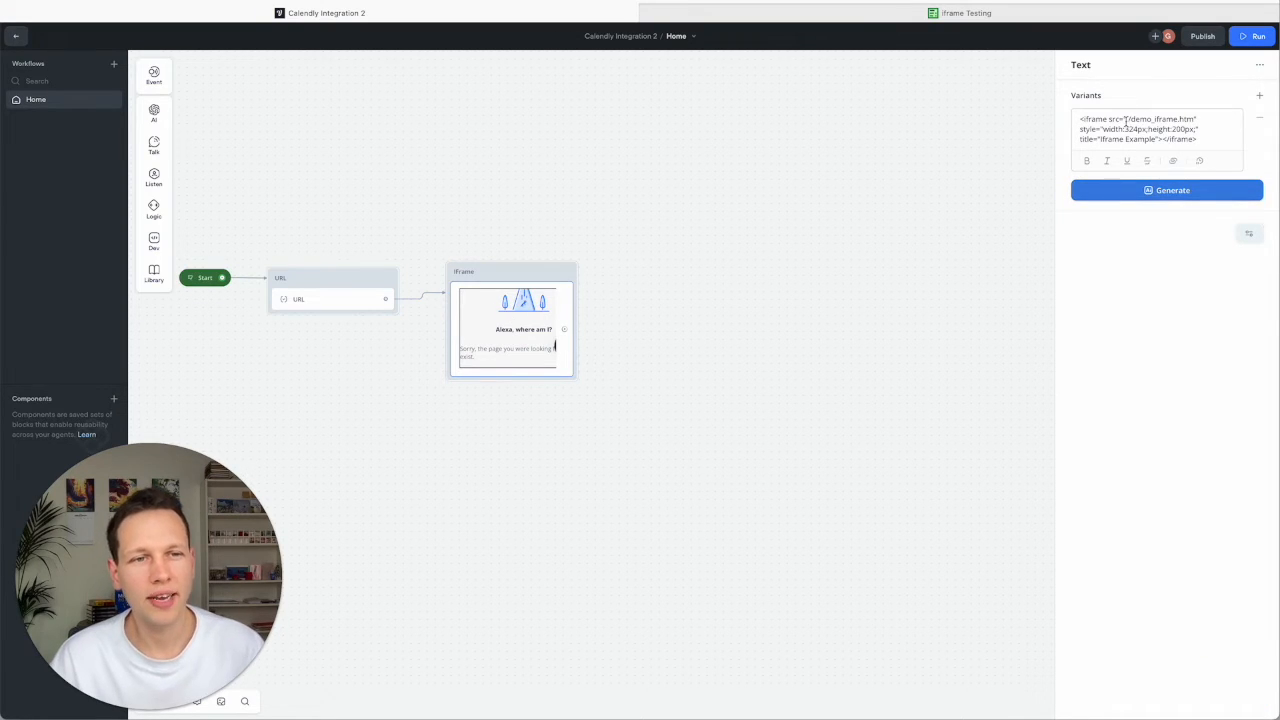
{"action": "double_click", "coordinate": [1160, 120]}
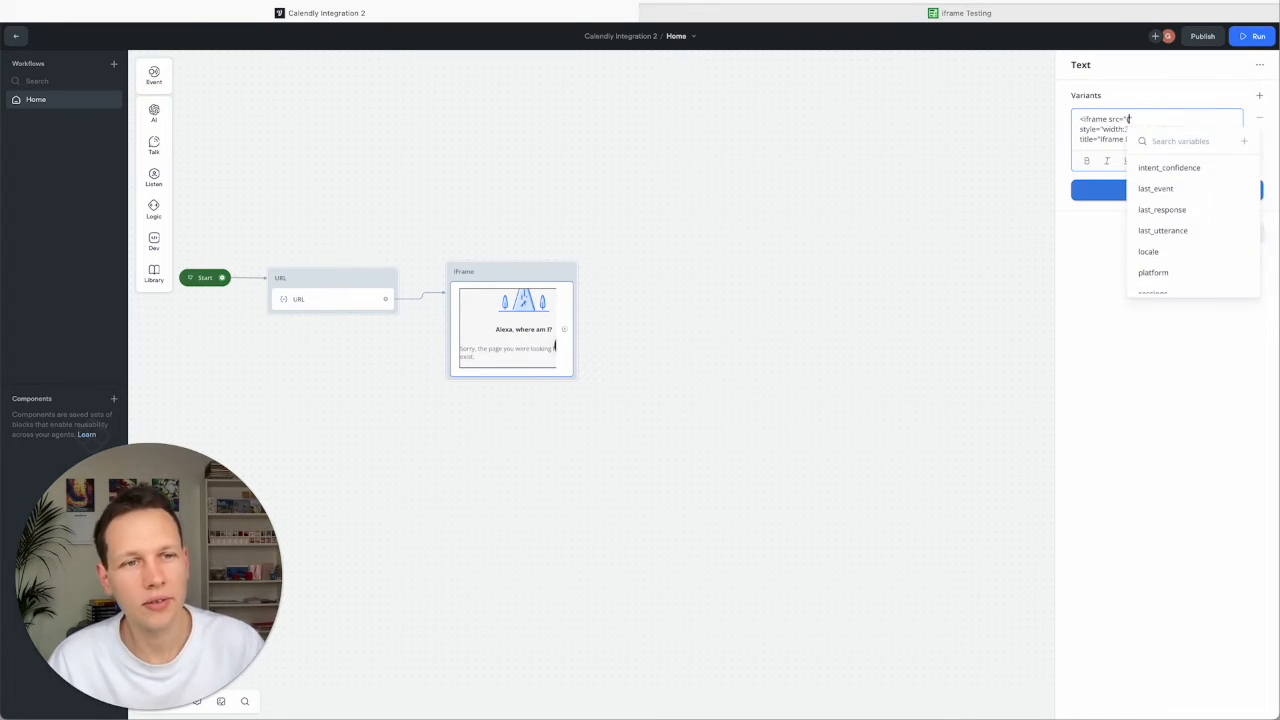
{"action": "type", "text": "url"}
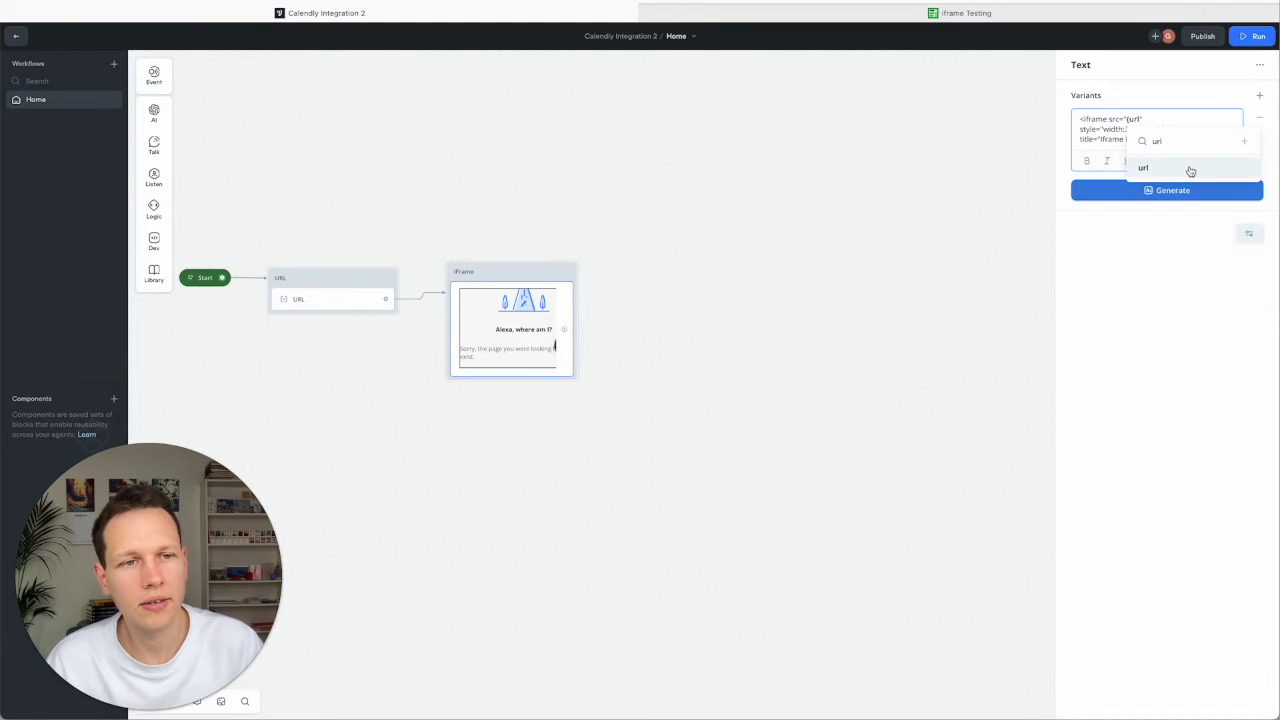
{"action": "left_click", "coordinate": [1144, 168]}
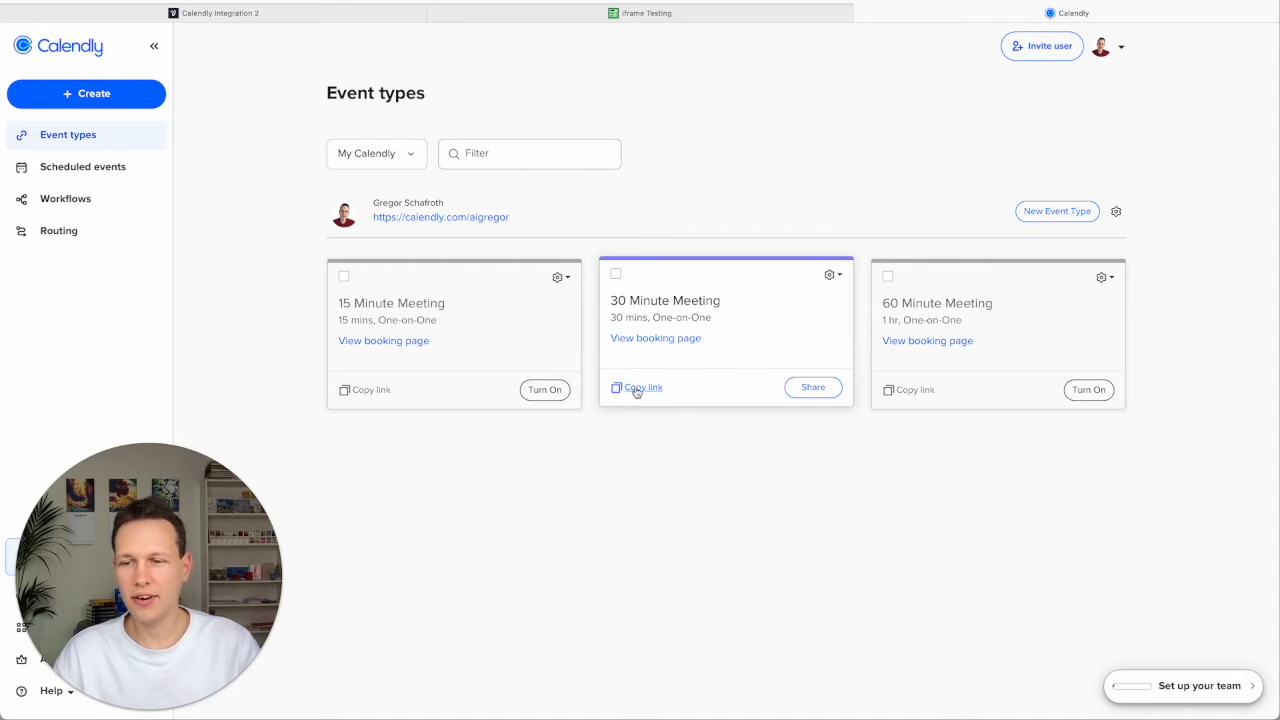
Get the 30 Minute Meeting inline embed with event details and cookie banner hidden, and copy its booking link.
{"action": "left_click", "coordinate": [812, 388]}
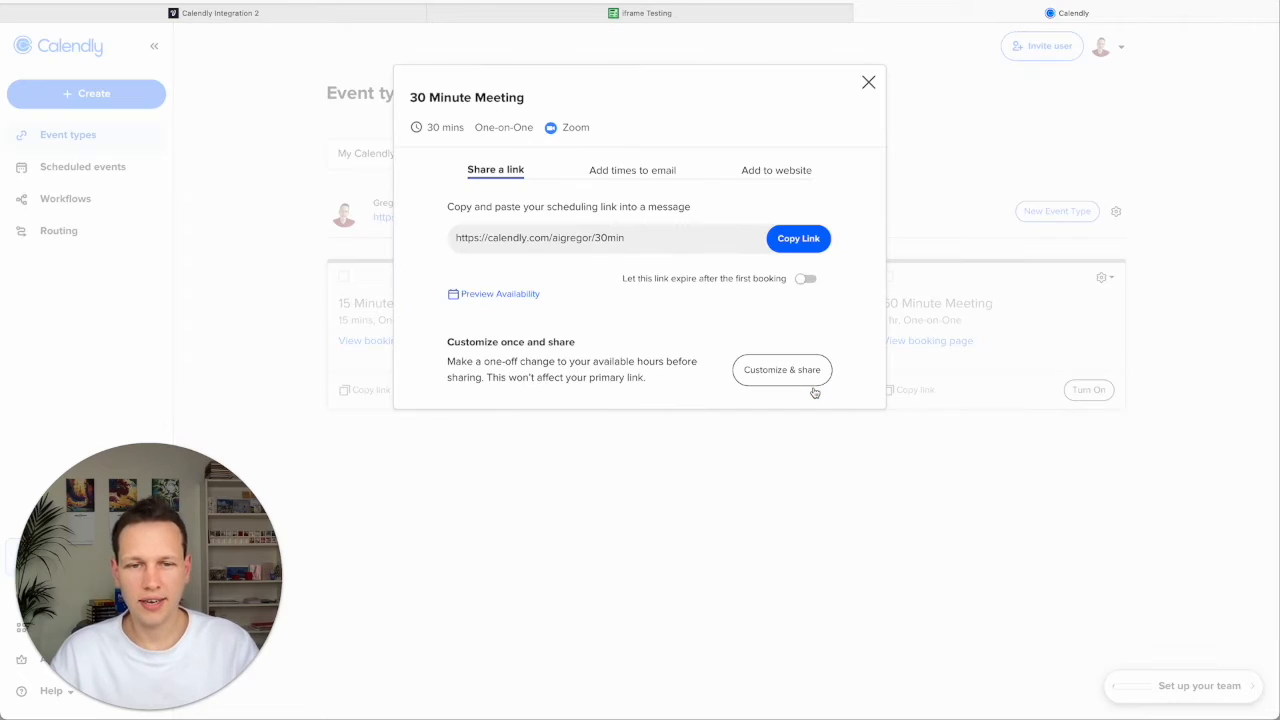
{"action": "mouse_move", "coordinate": [768, 344]}
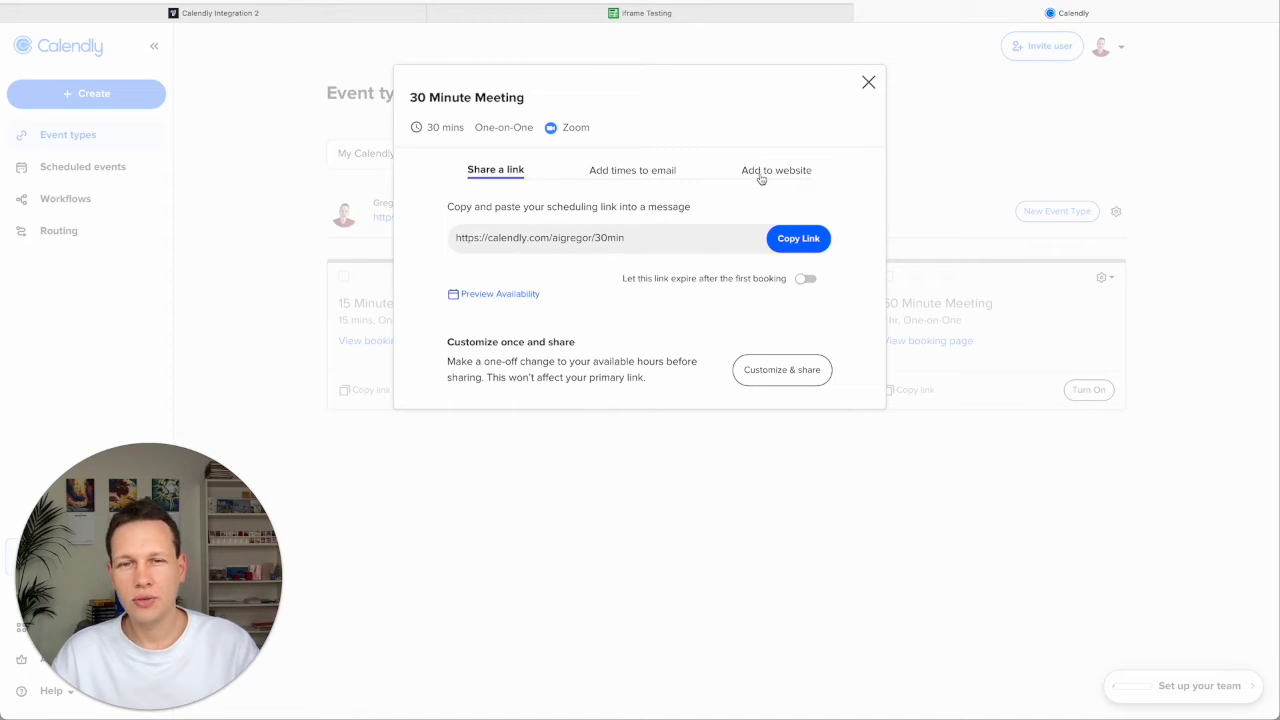
{"action": "left_click", "coordinate": [776, 168]}
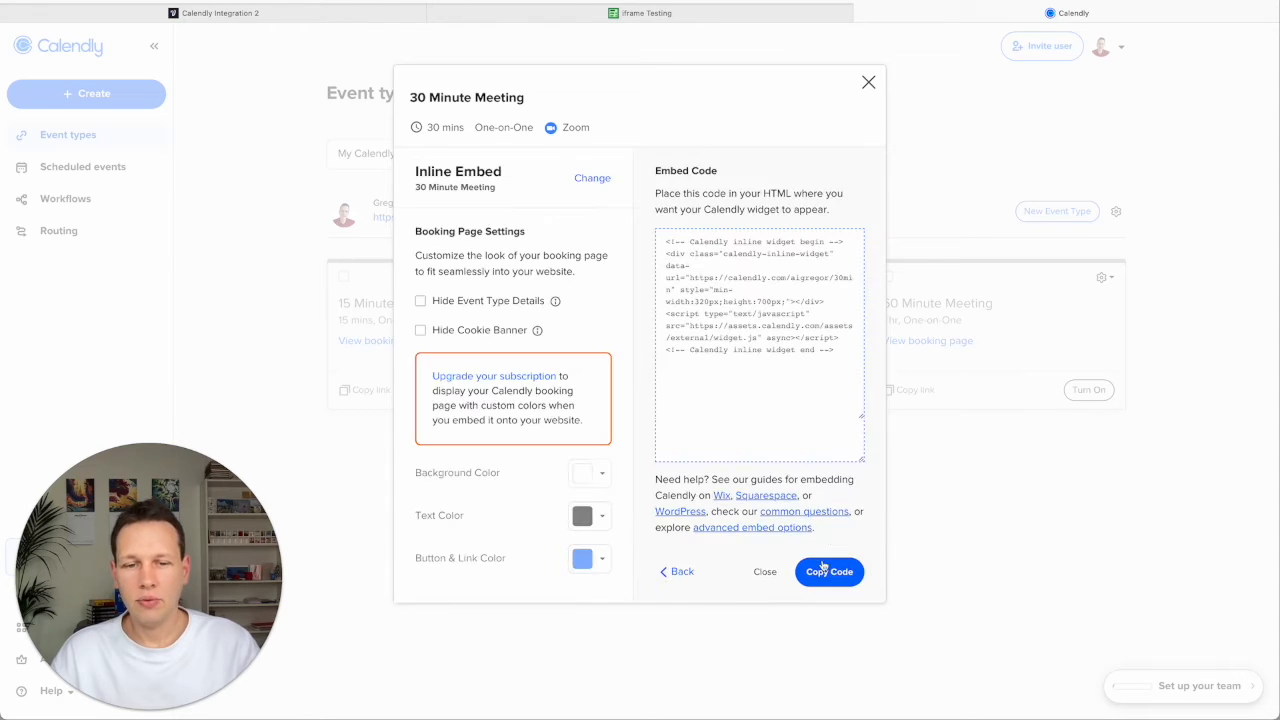
{"action": "mouse_move", "coordinate": [828, 396]}
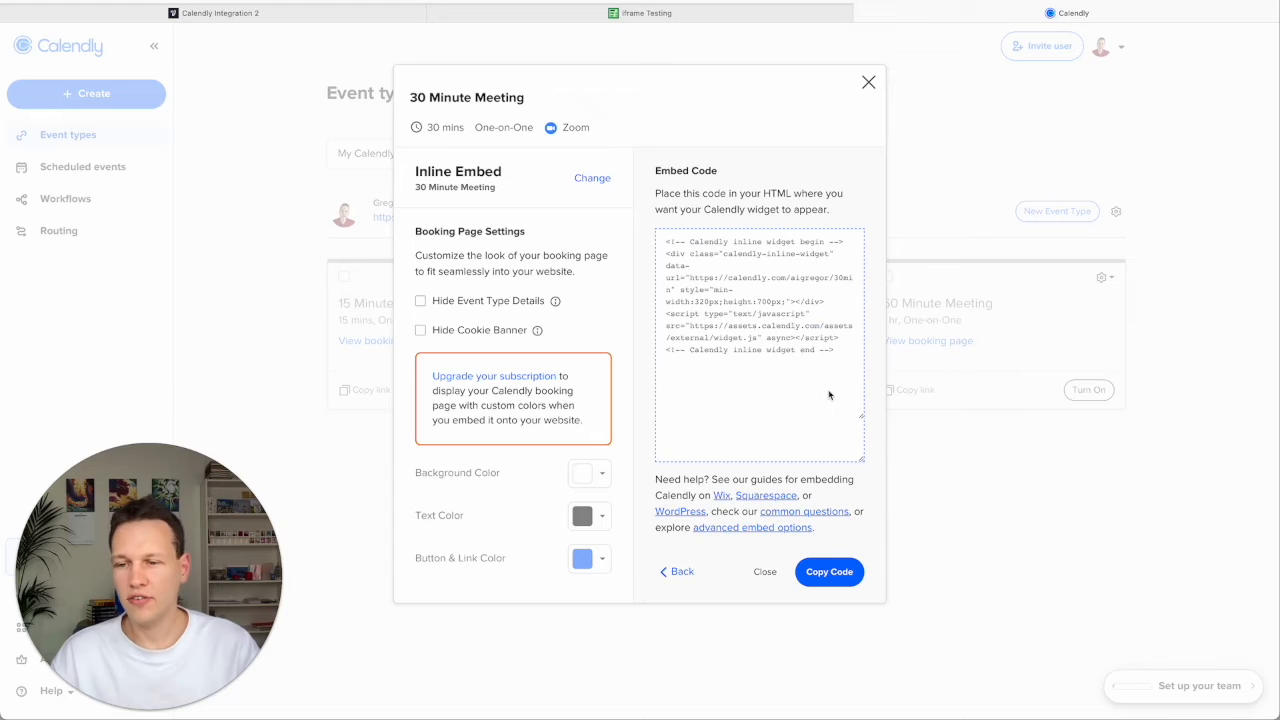
{"action": "mouse_move", "coordinate": [484, 556]}
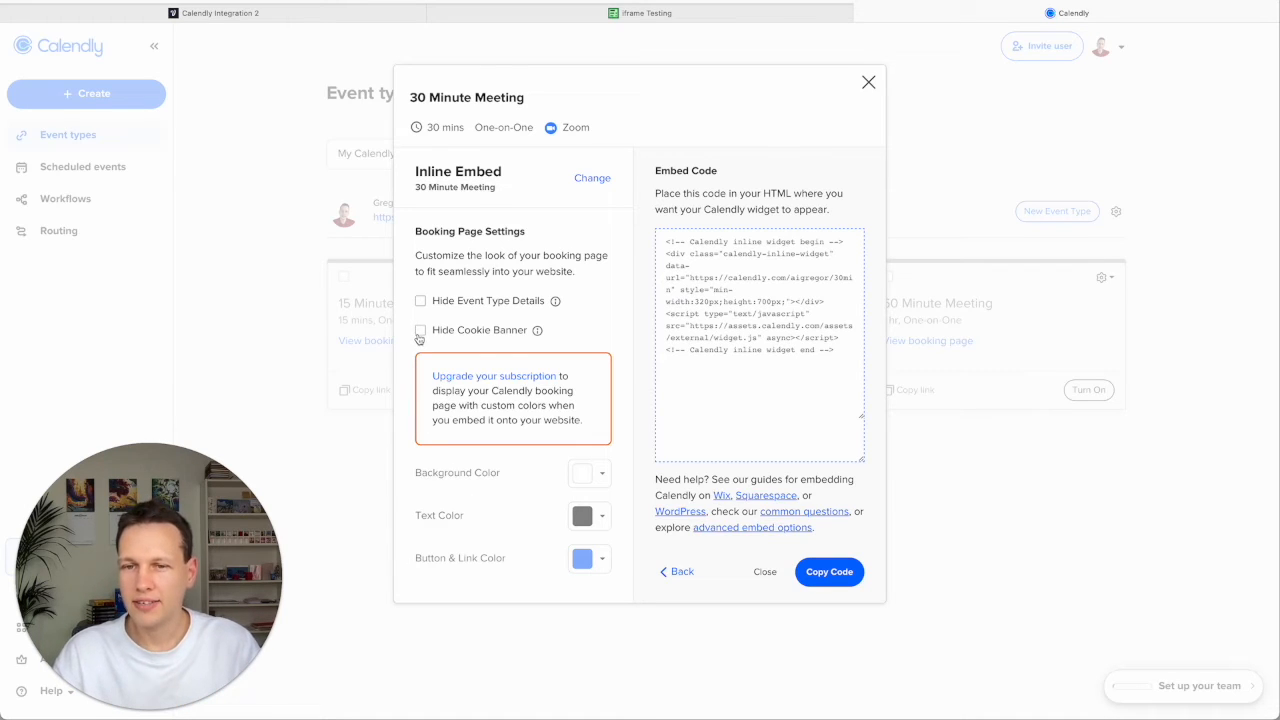
{"action": "left_click", "coordinate": [420, 330]}
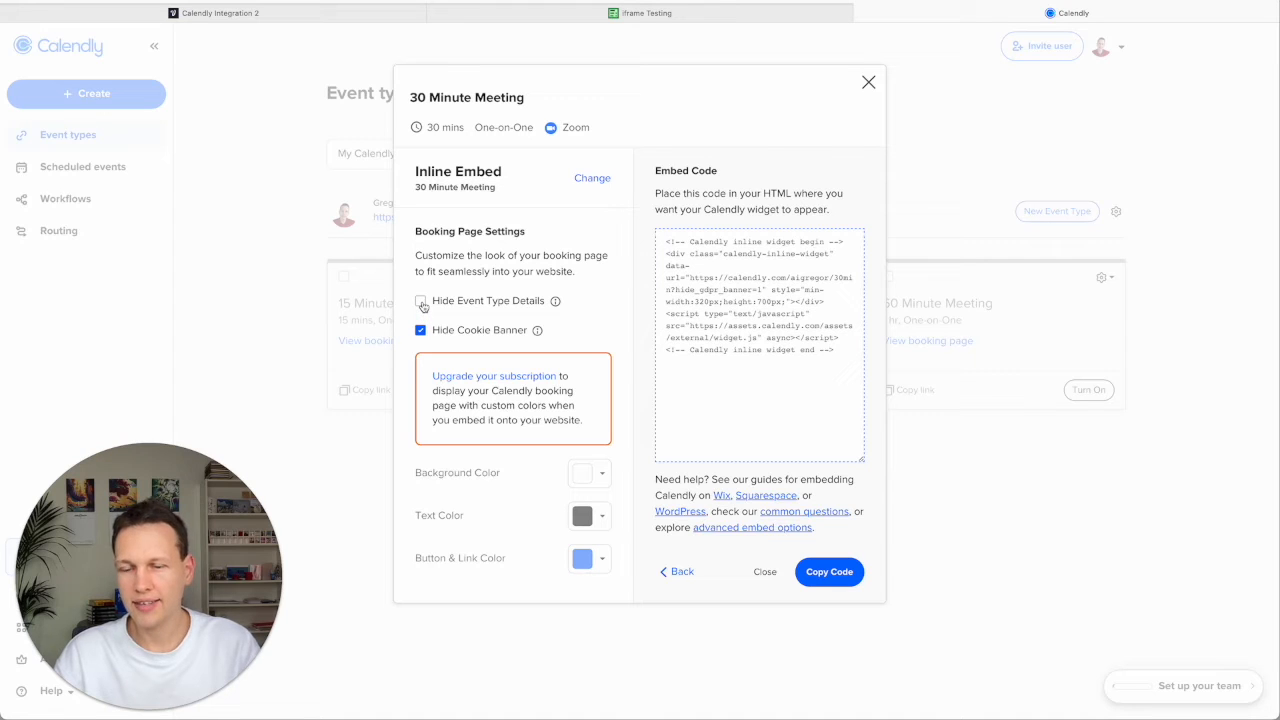
{"action": "left_click", "coordinate": [420, 300]}
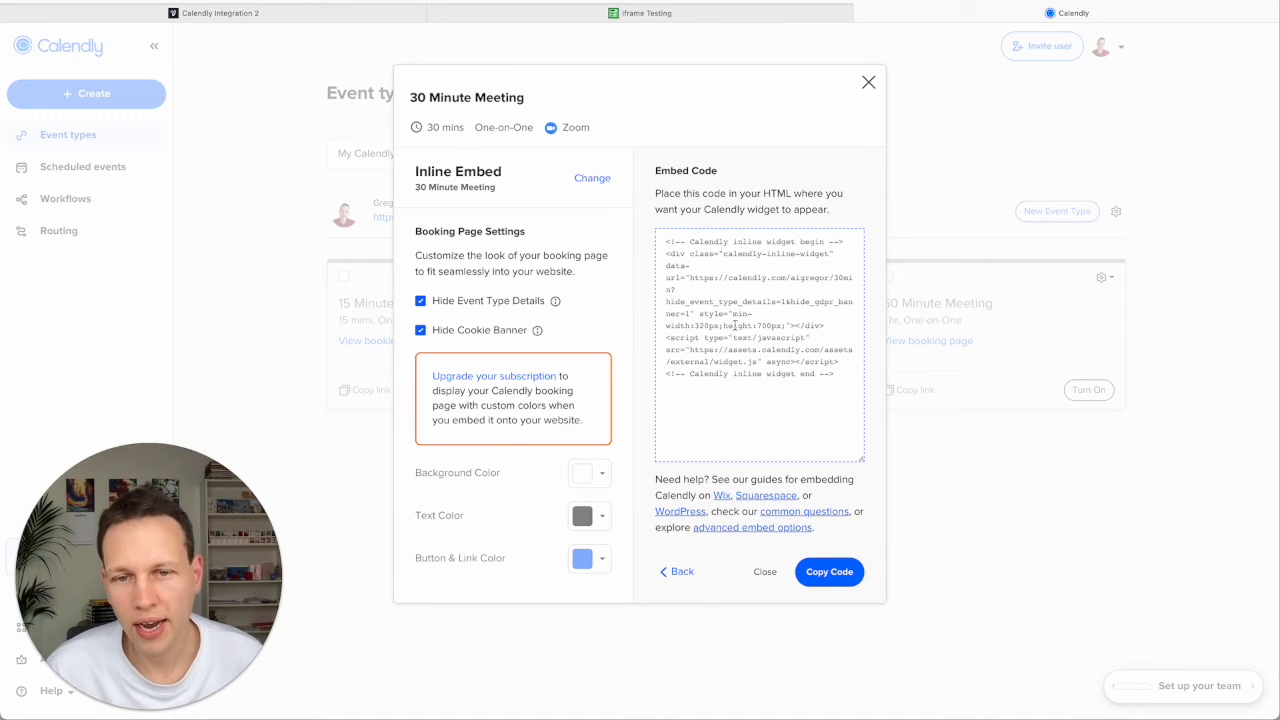
{"action": "left_click", "coordinate": [760, 344]}
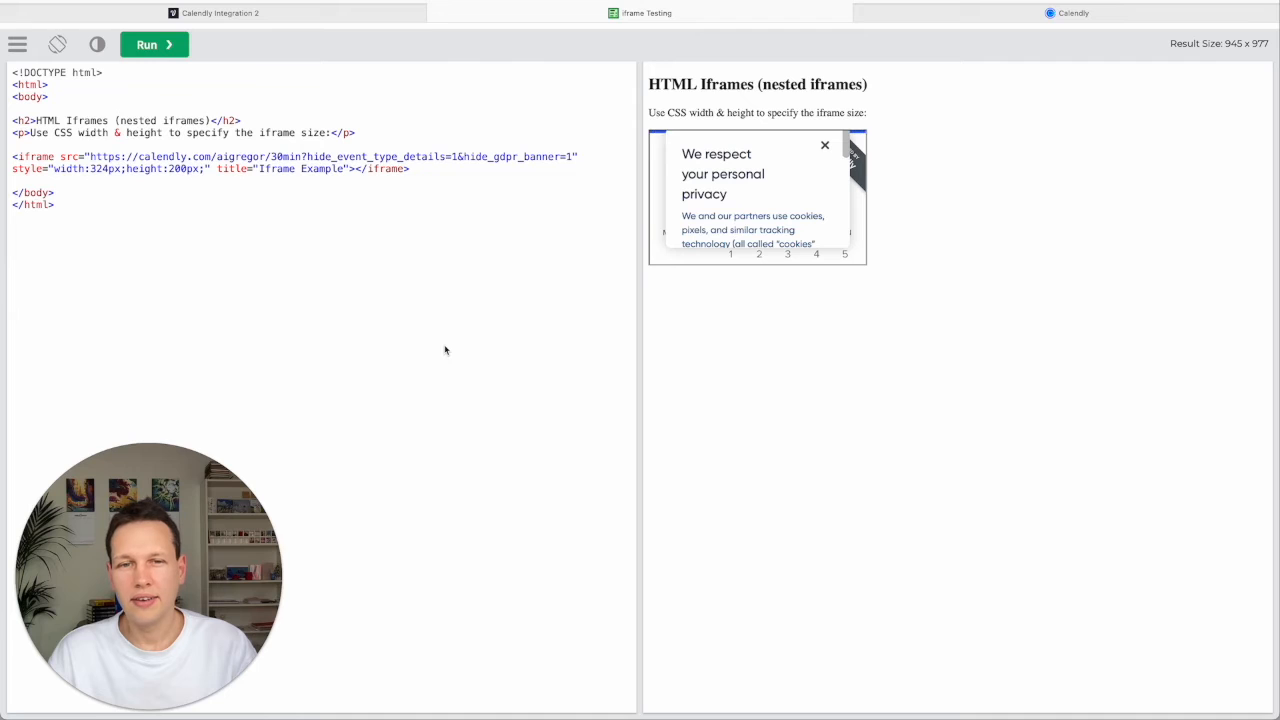
Point the Tryit iframe at the Calendly link with width:100%;height:500px and dismiss the cookie notice.
{"action": "left_click", "coordinate": [824, 144]}
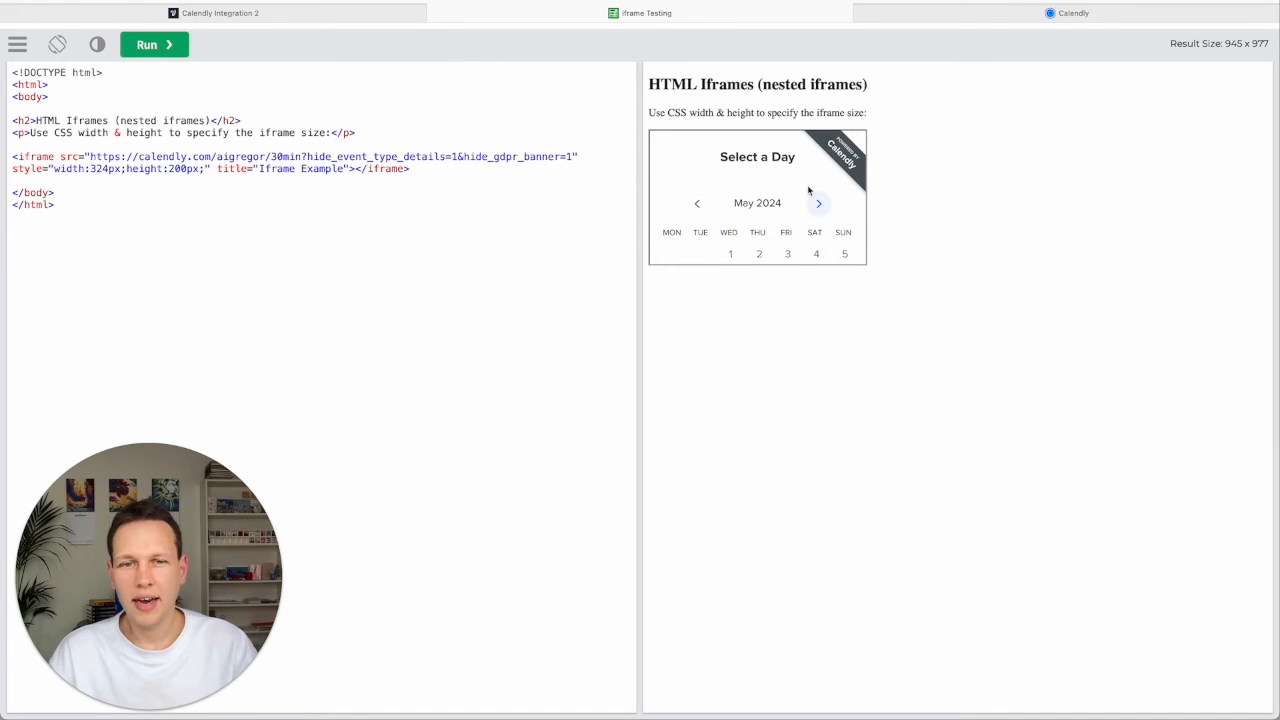
{"action": "scroll", "scroll_direction": "down", "scroll_amount": 3}
{"action": "type", "text": "5"}
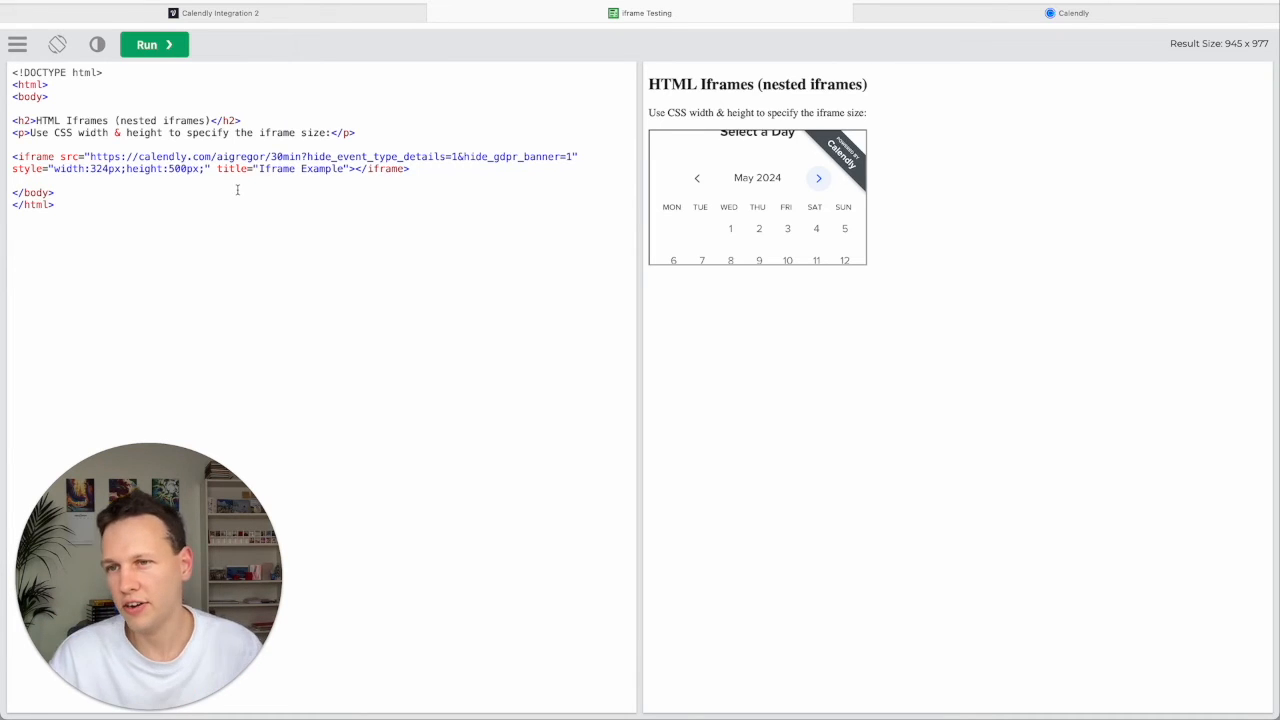
{"action": "double_click", "coordinate": [96, 168]}
{"action": "type", "text": "100%"}
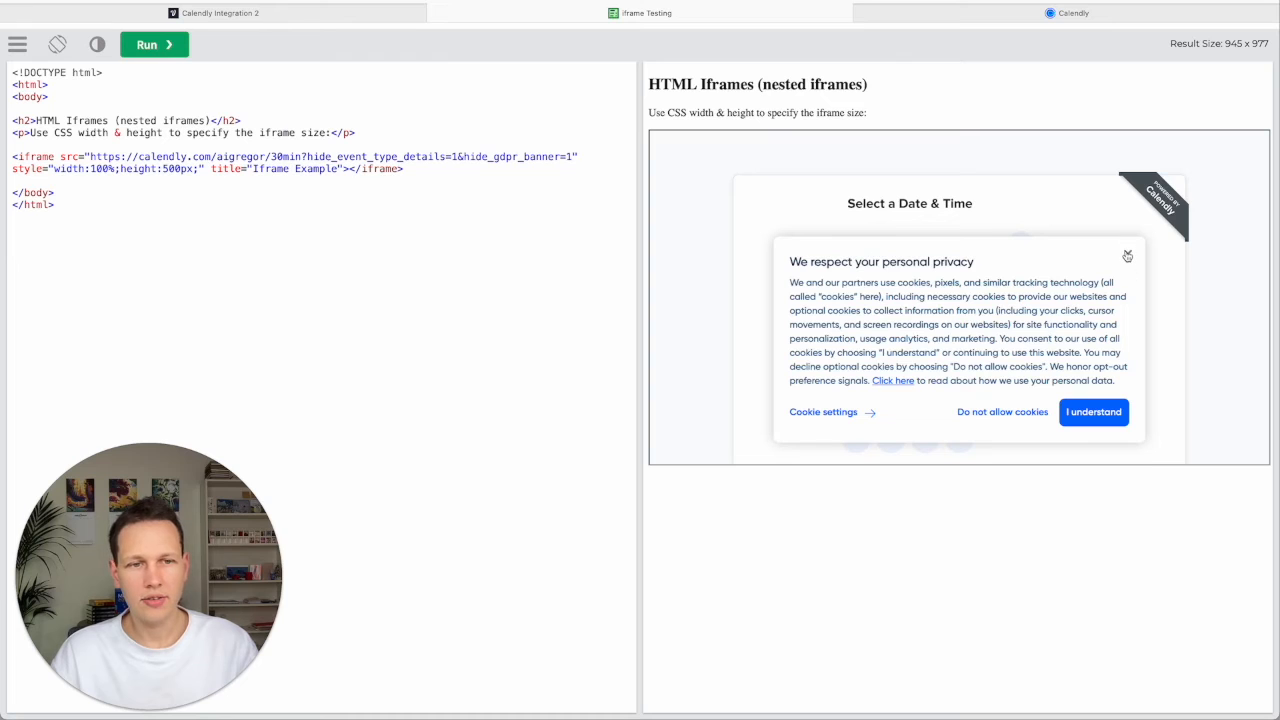
{"action": "left_click", "coordinate": [1092, 412]}
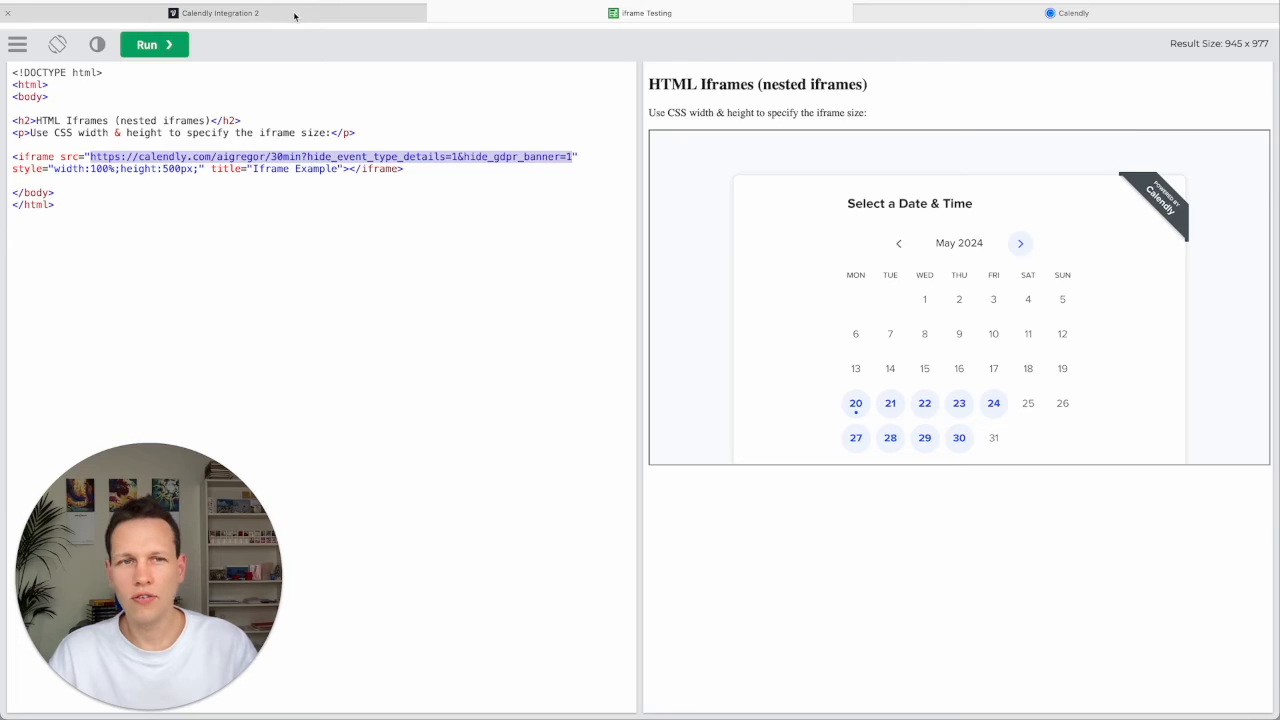
{"action": "left_click", "coordinate": [220, 12]}
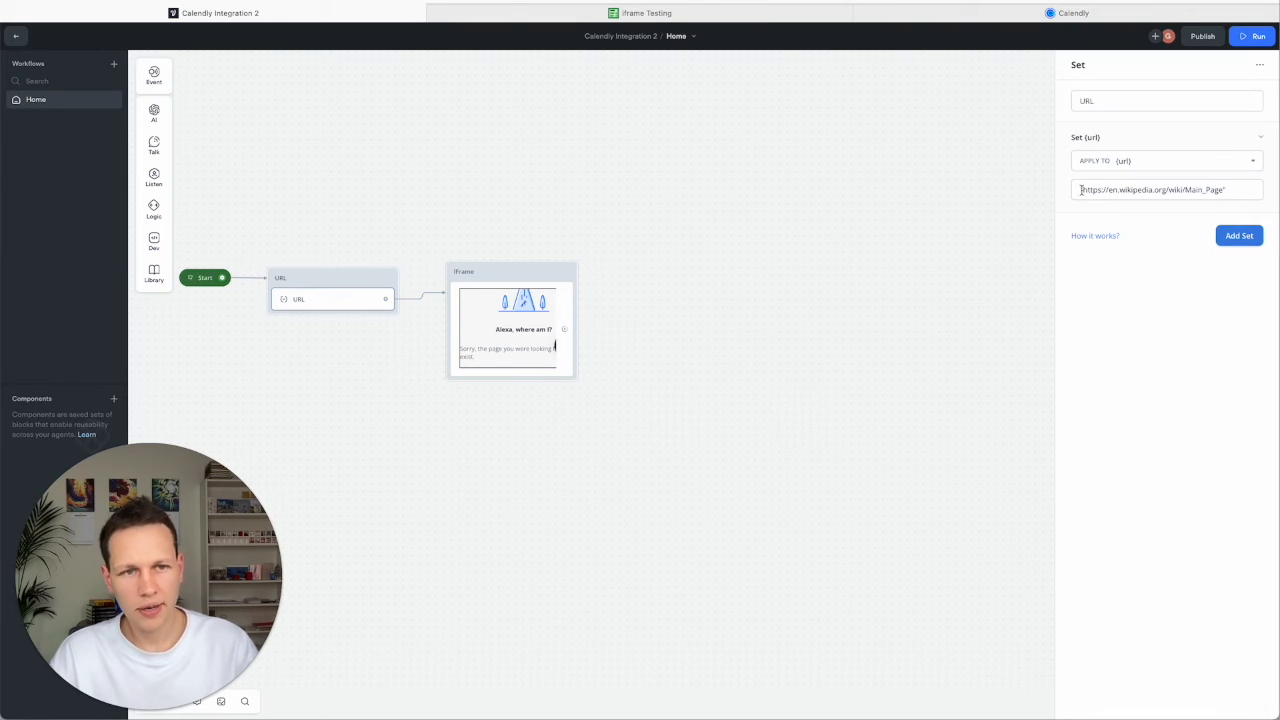
{"action": "left_click", "coordinate": [1150, 188]}
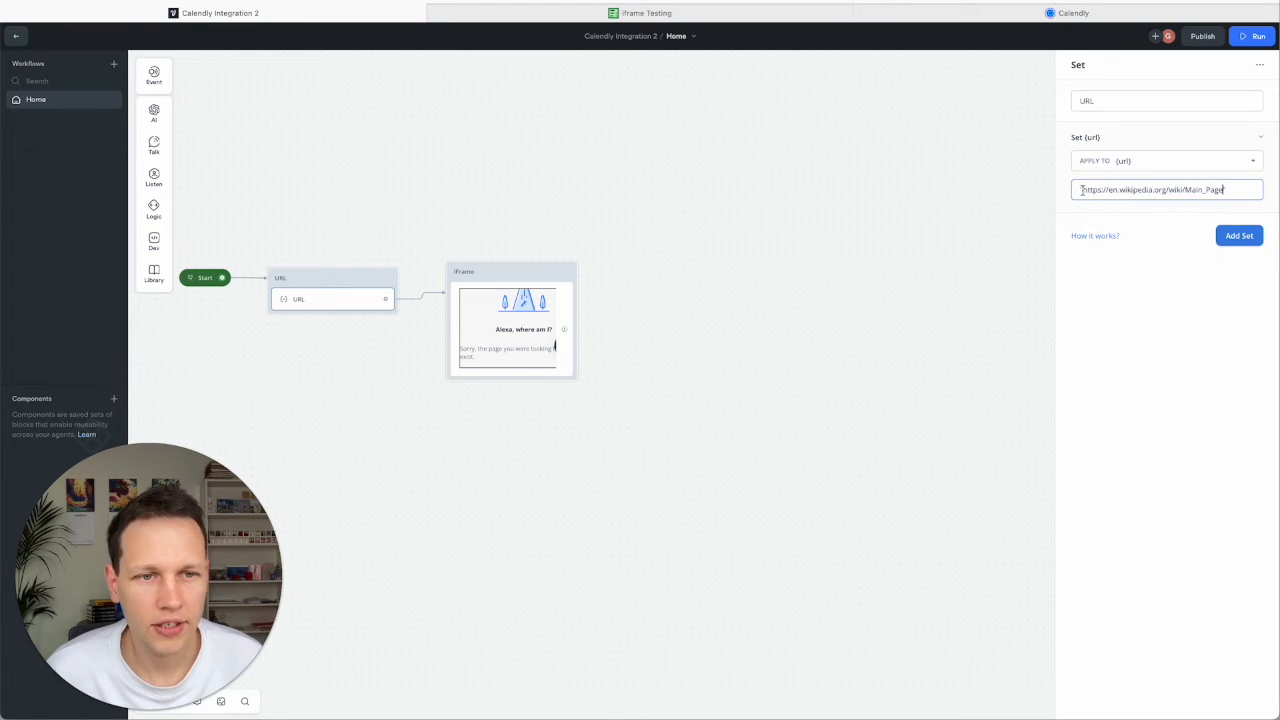
{"action": "type", "text": "https://calendly.com/aigregor/30min?hide_event_type_details=1&hide_gdpr_banner=1"}
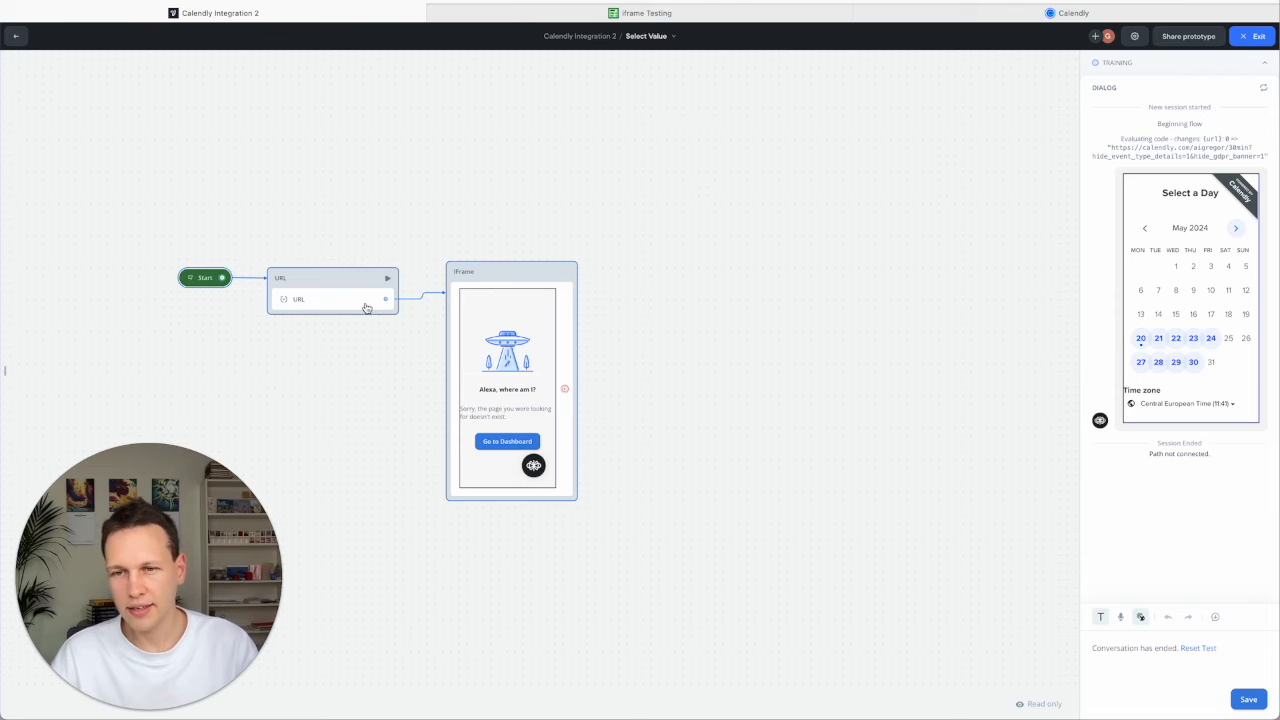
{"action": "mouse_move", "coordinate": [888, 248]}
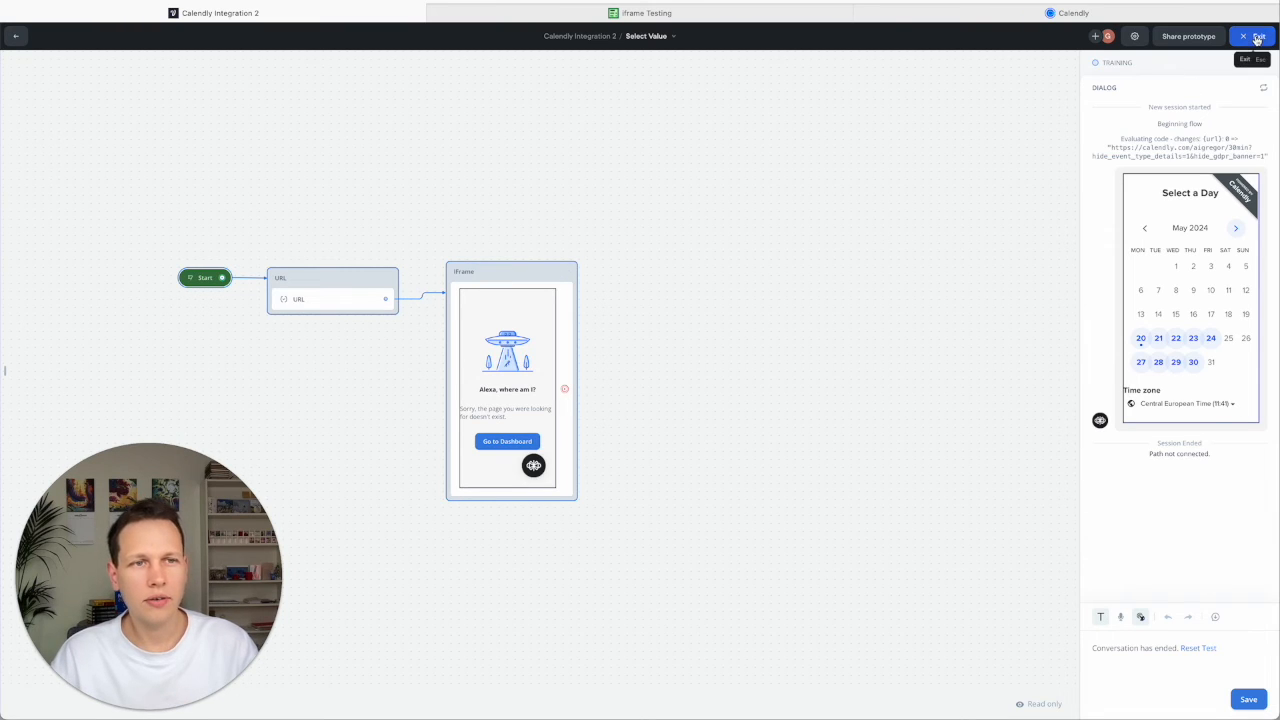
Add a Text step 'Please book a 30min Zoom call below' ahead of the iFrame step.
{"action": "left_click", "coordinate": [1244, 36]}
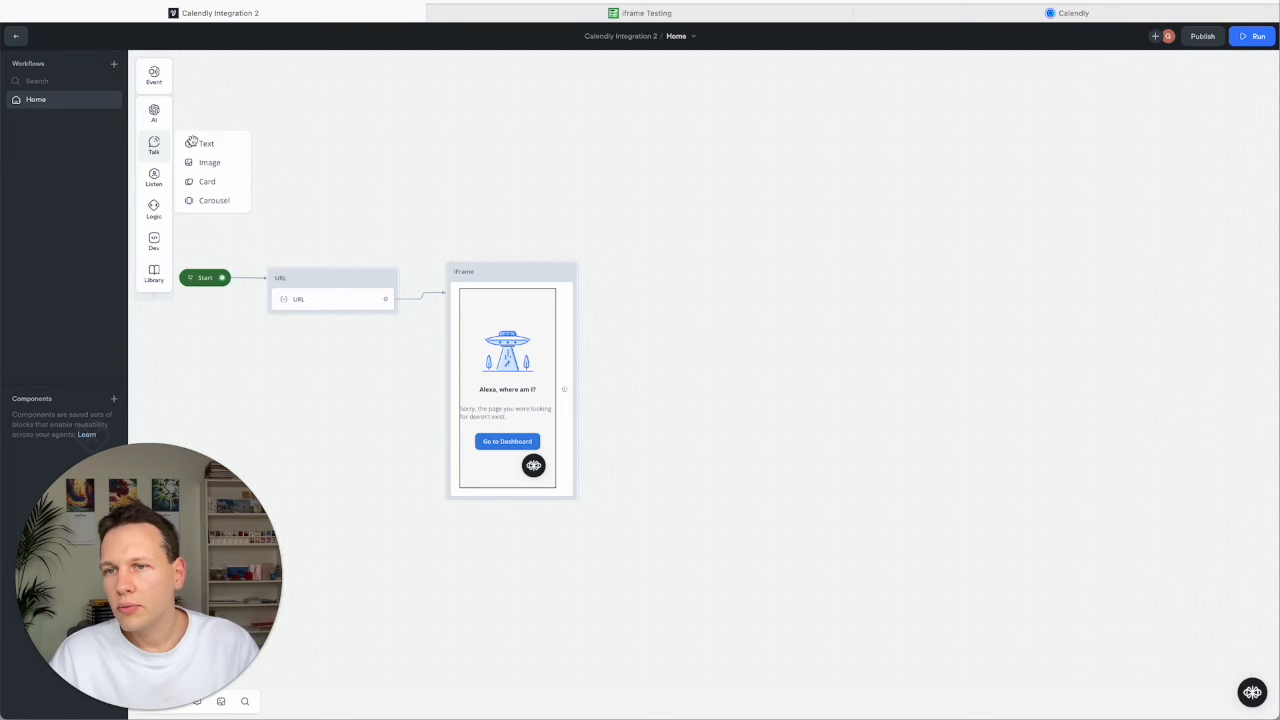
{"action": "left_click", "coordinate": [206, 144]}
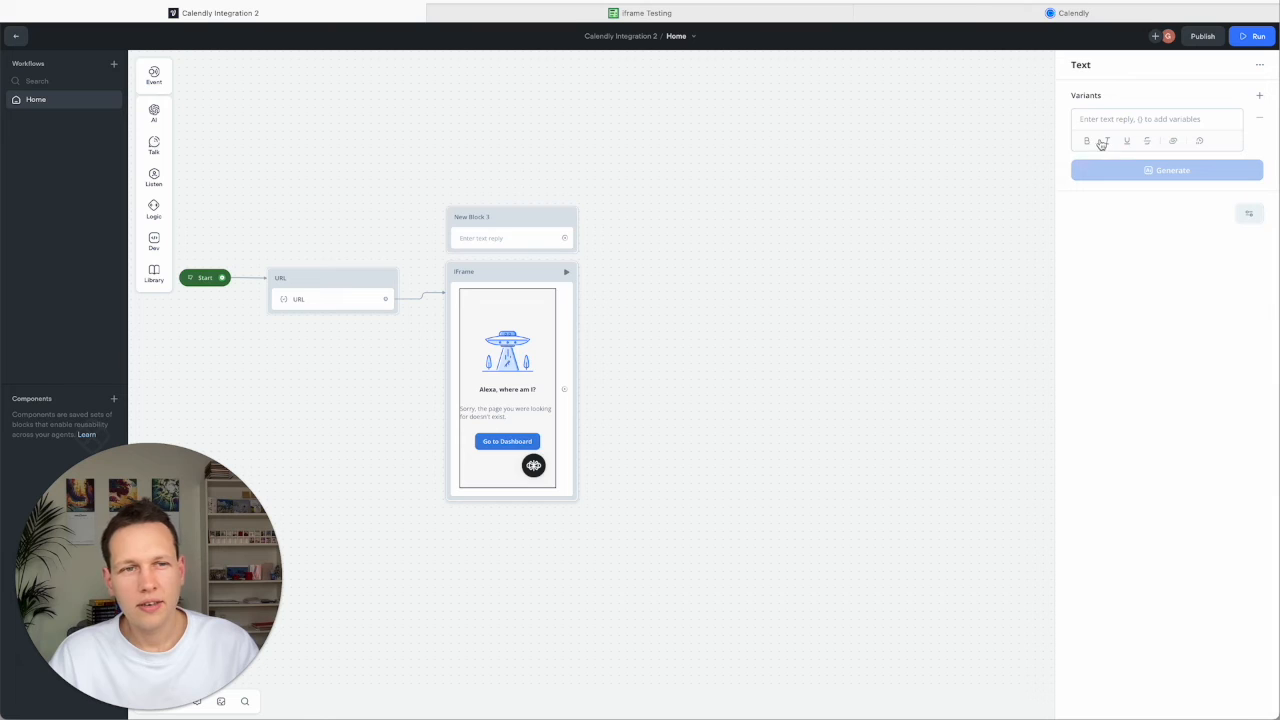
{"action": "left_click", "coordinate": [1156, 120]}
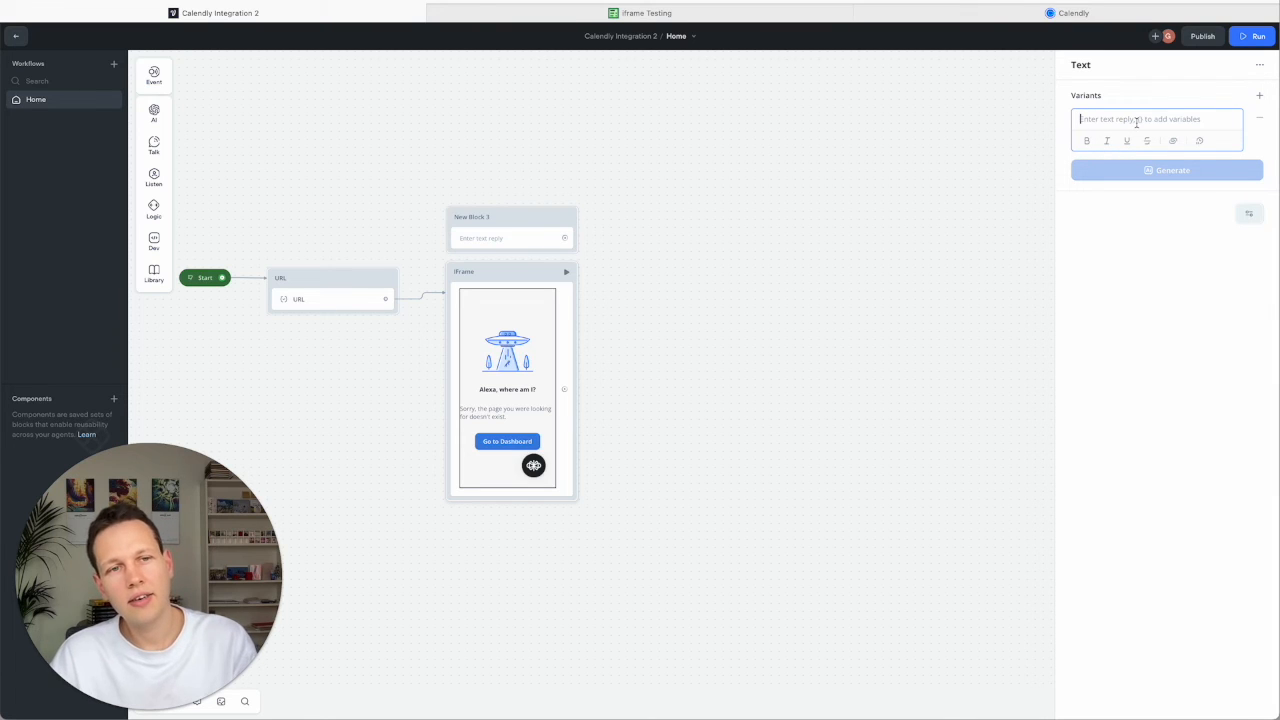
{"action": "type", "text": "Please book a 30min Zoom call below"}
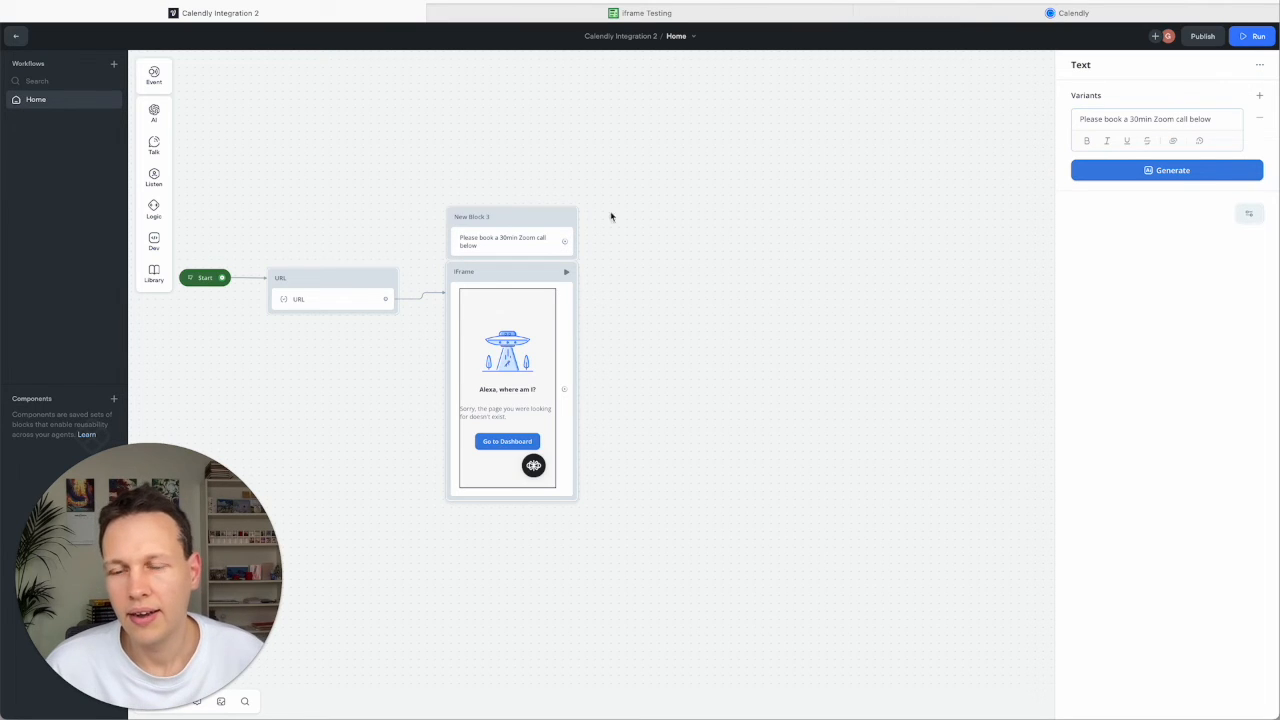
{"action": "double_click", "coordinate": [472, 216]}
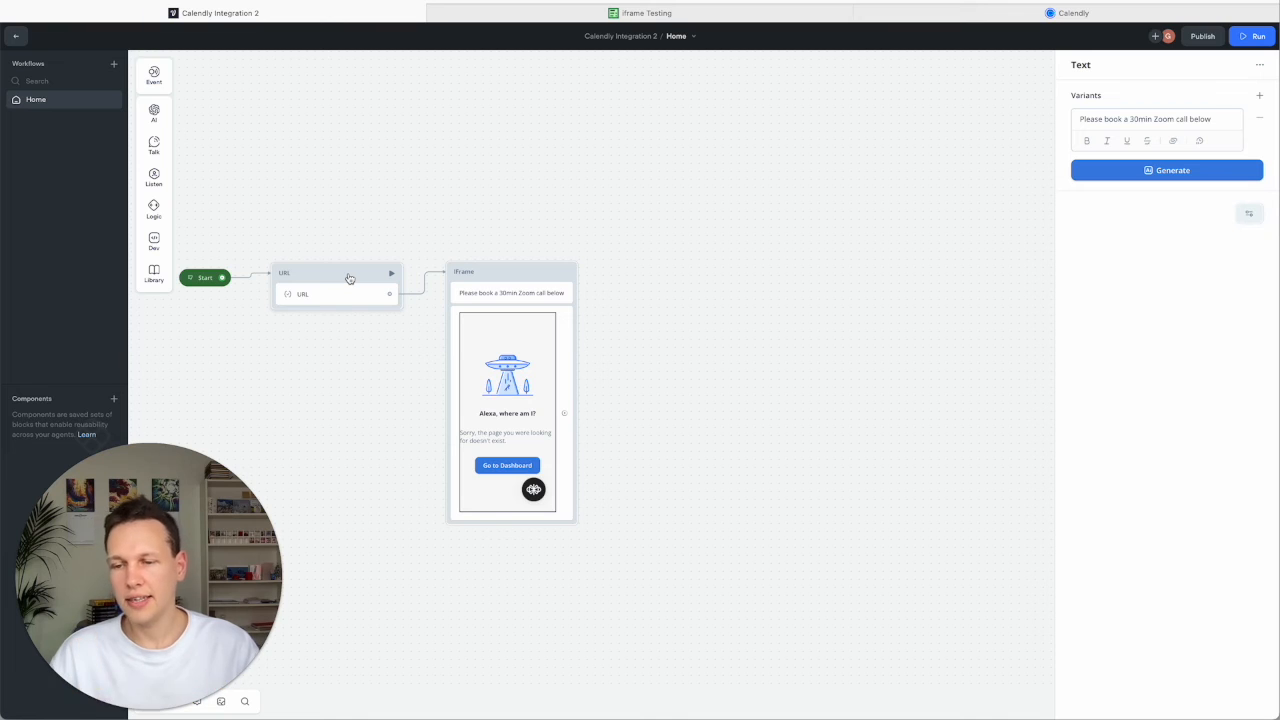
{"action": "mouse_move", "coordinate": [284, 344]}
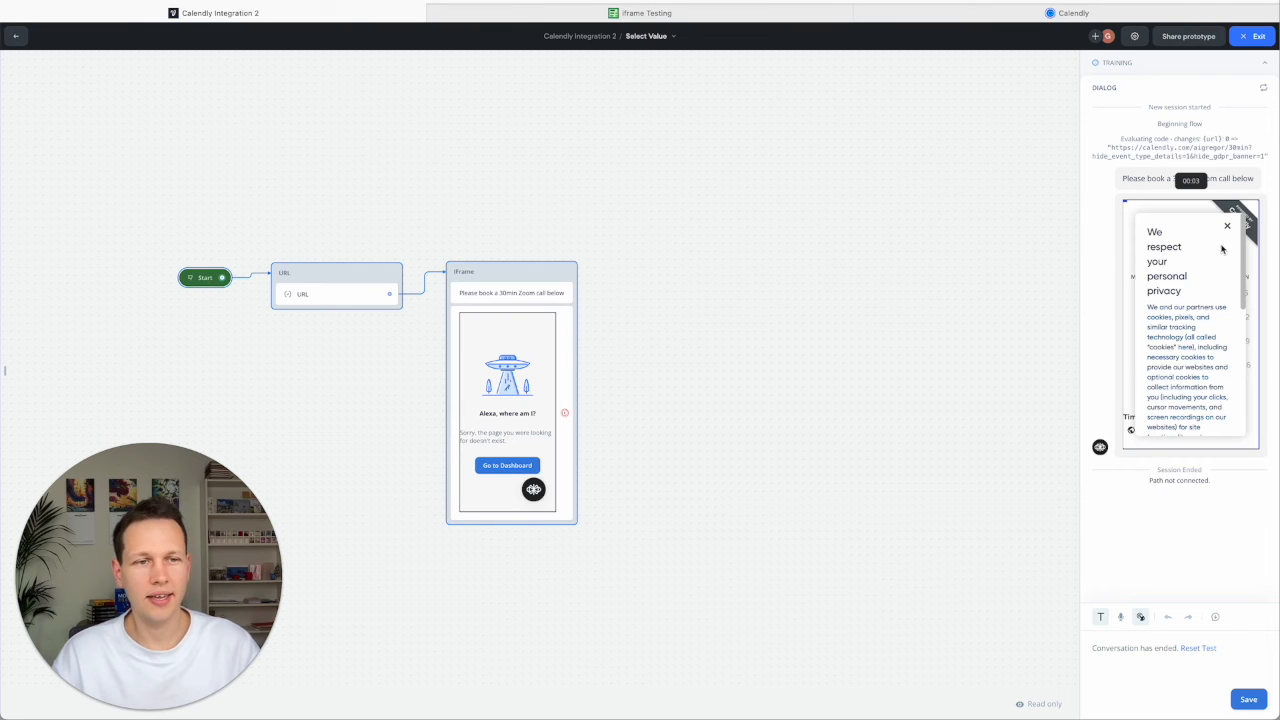
In the test chat dismiss the cookie notice and pick May 23 at 13:00.
{"action": "left_click", "coordinate": [1228, 224]}
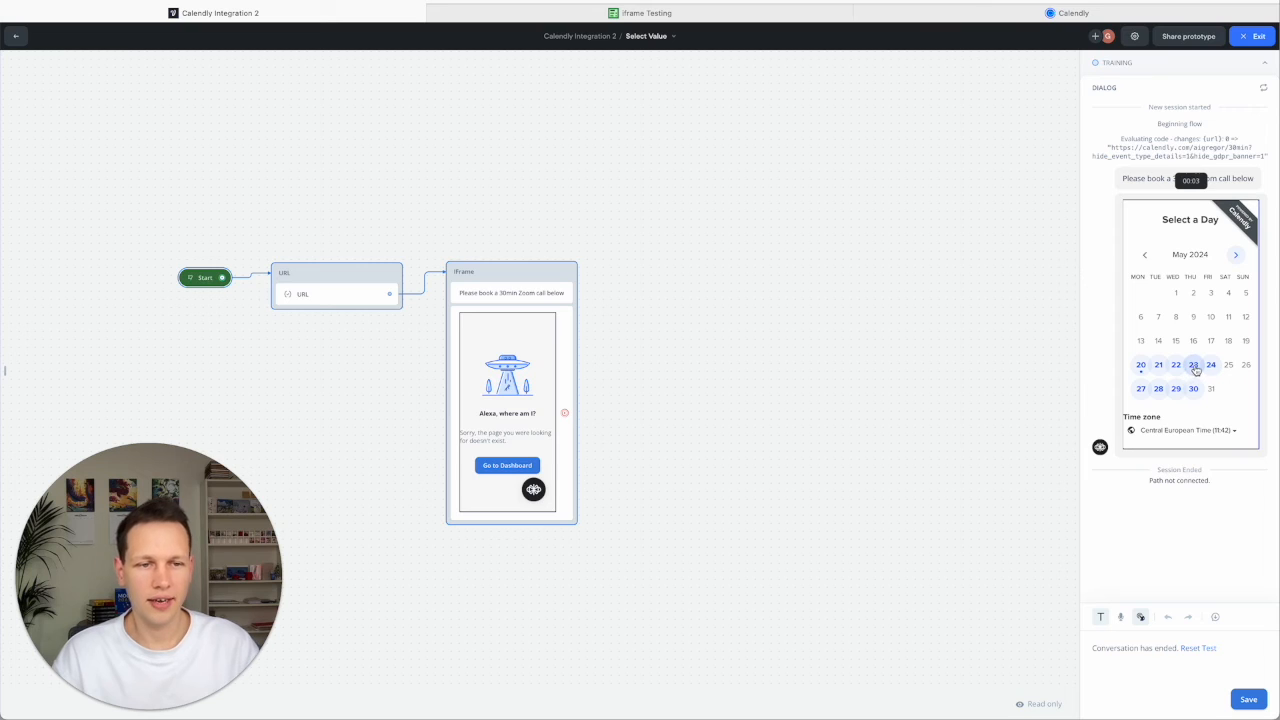
{"action": "left_click", "coordinate": [1192, 364]}
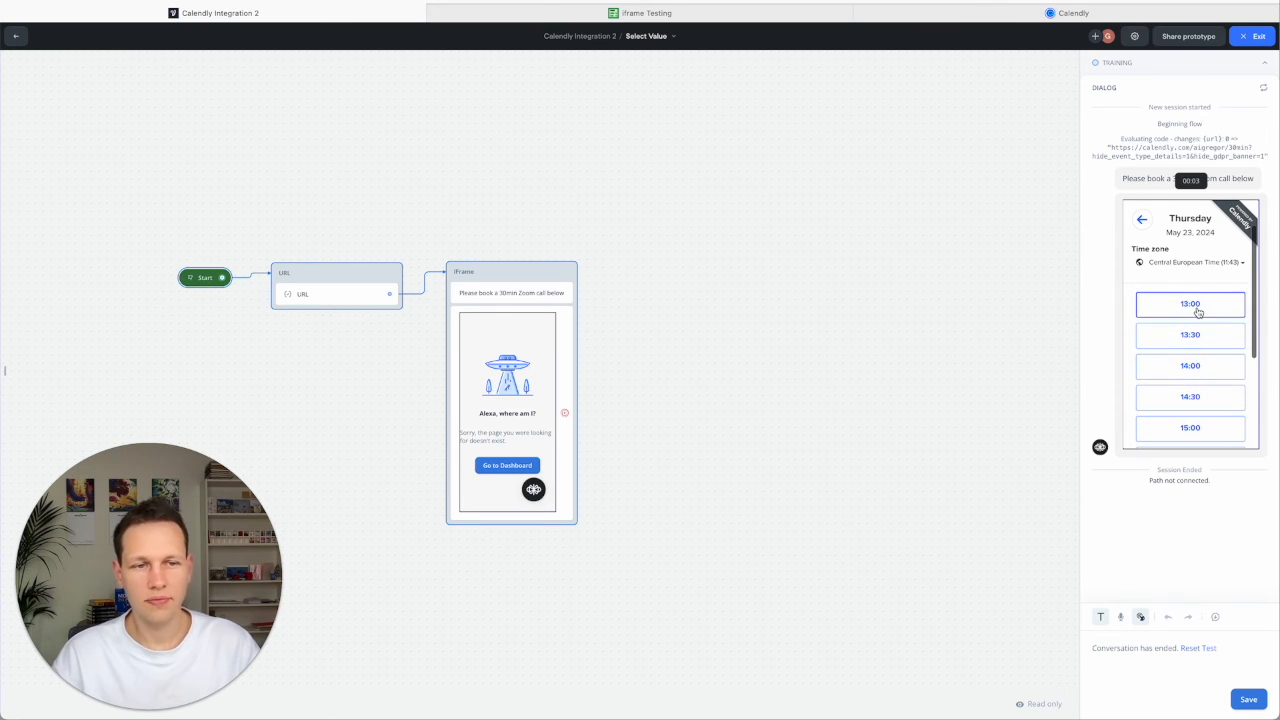
{"action": "left_click", "coordinate": [1190, 304]}
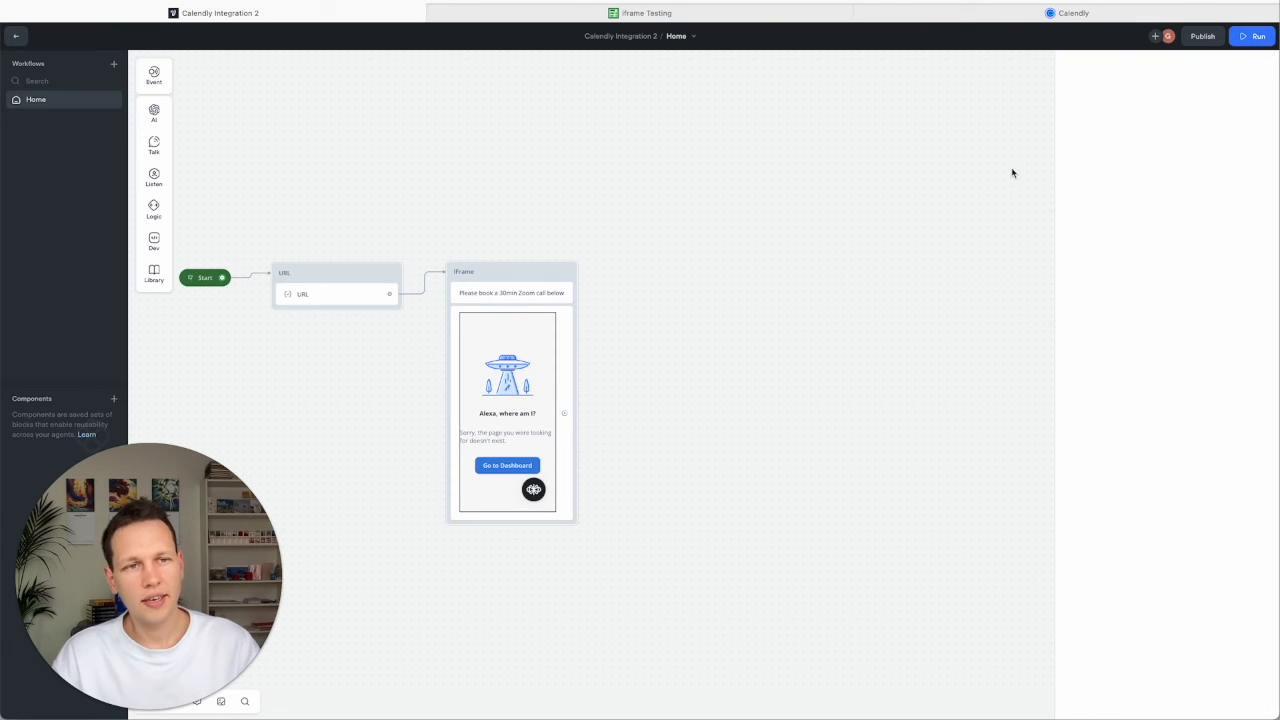
Publish the assistant to production and view the Web Chat embed widget snippet.
{"action": "left_click", "coordinate": [1202, 36]}
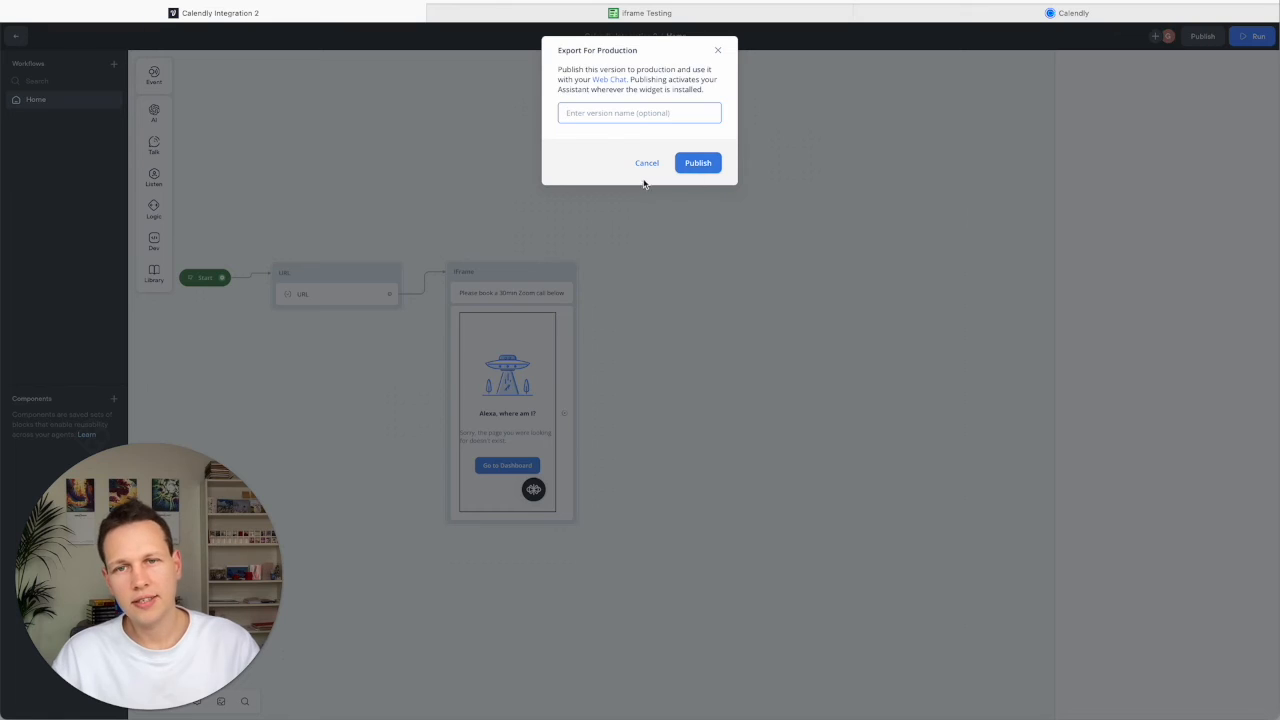
{"action": "left_click", "coordinate": [696, 162]}
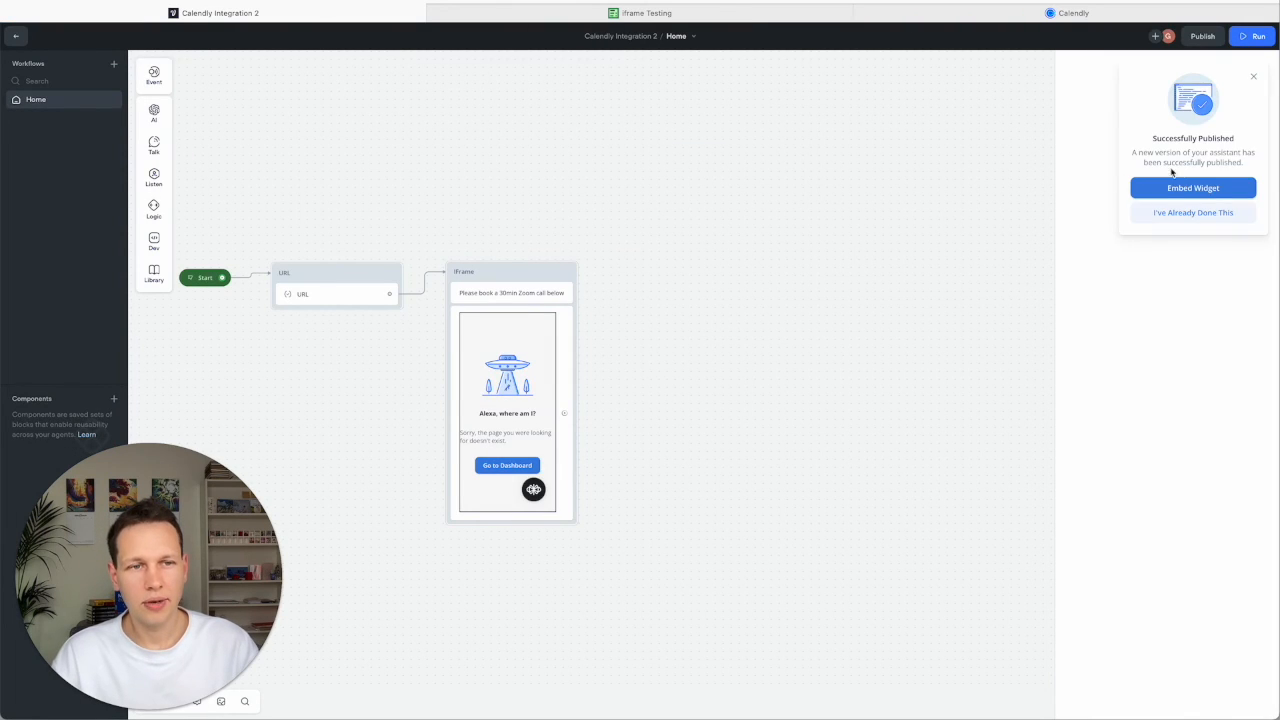
{"action": "left_click", "coordinate": [1192, 188]}
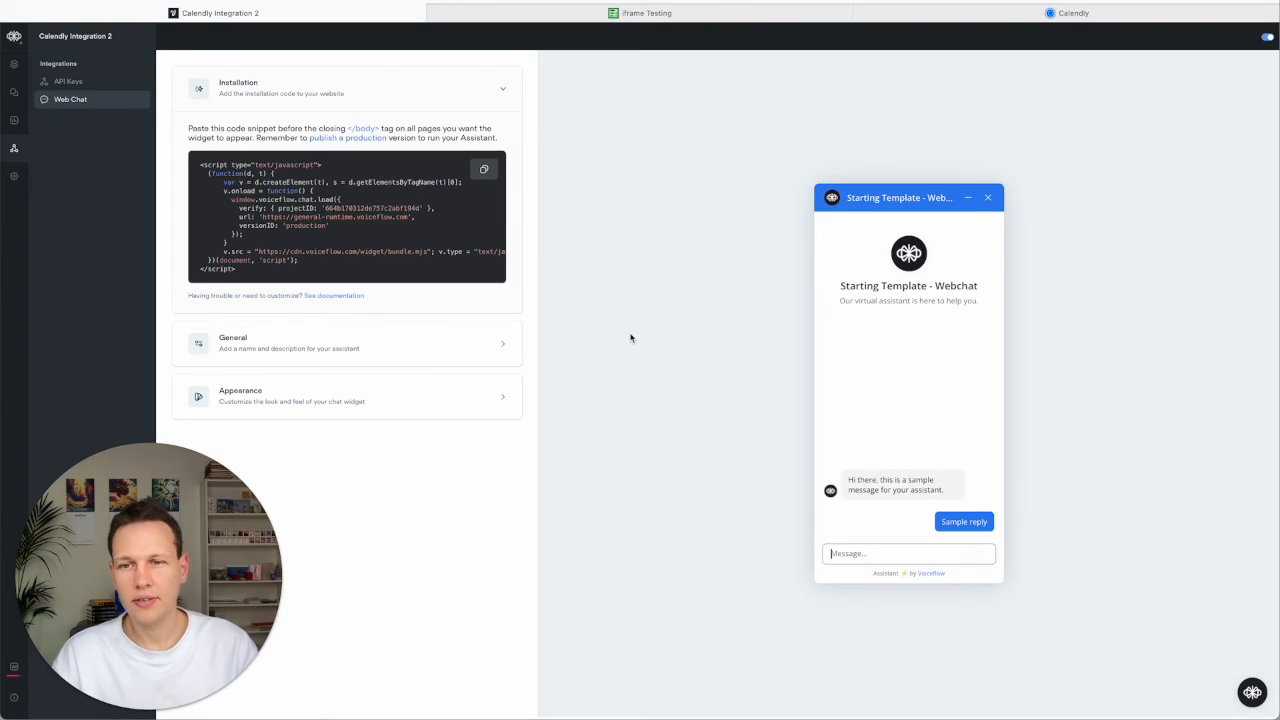
{"action": "left_click", "coordinate": [484, 168]}
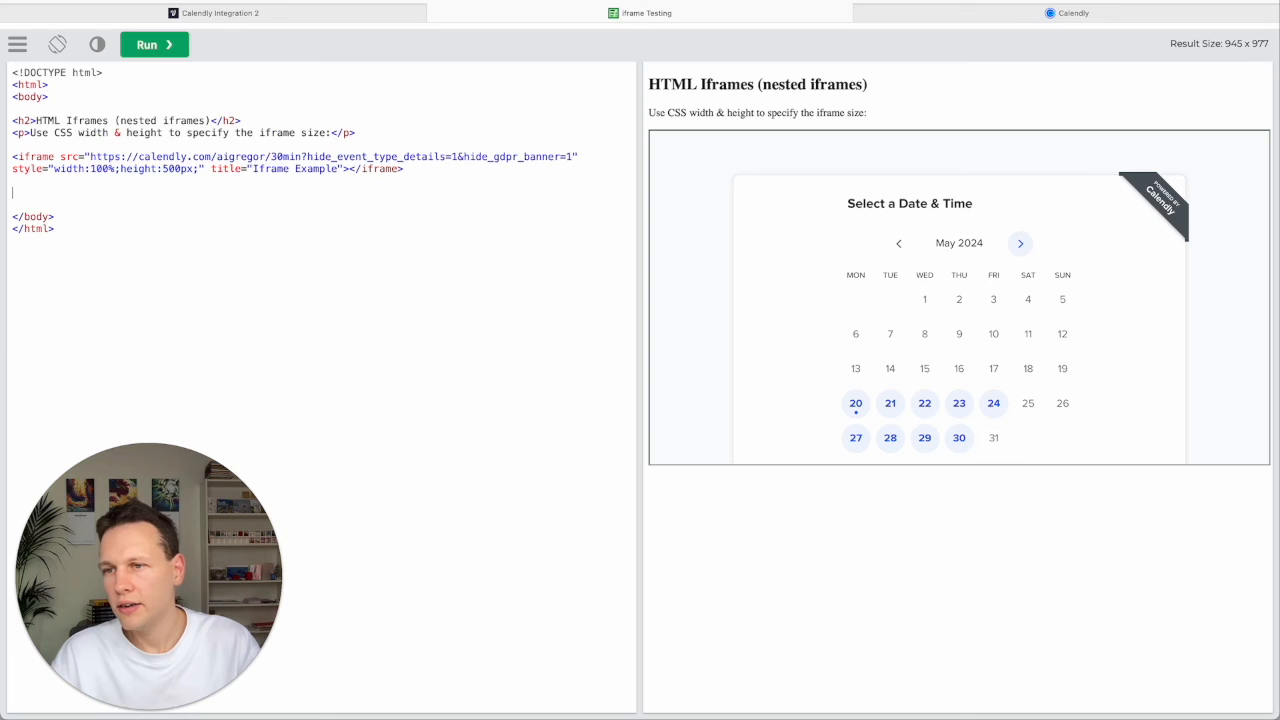
Place the Voiceflow widget script below the Calendly iframe, run the page and launch the chat bubble.
{"action": "left_click", "coordinate": [152, 44]}
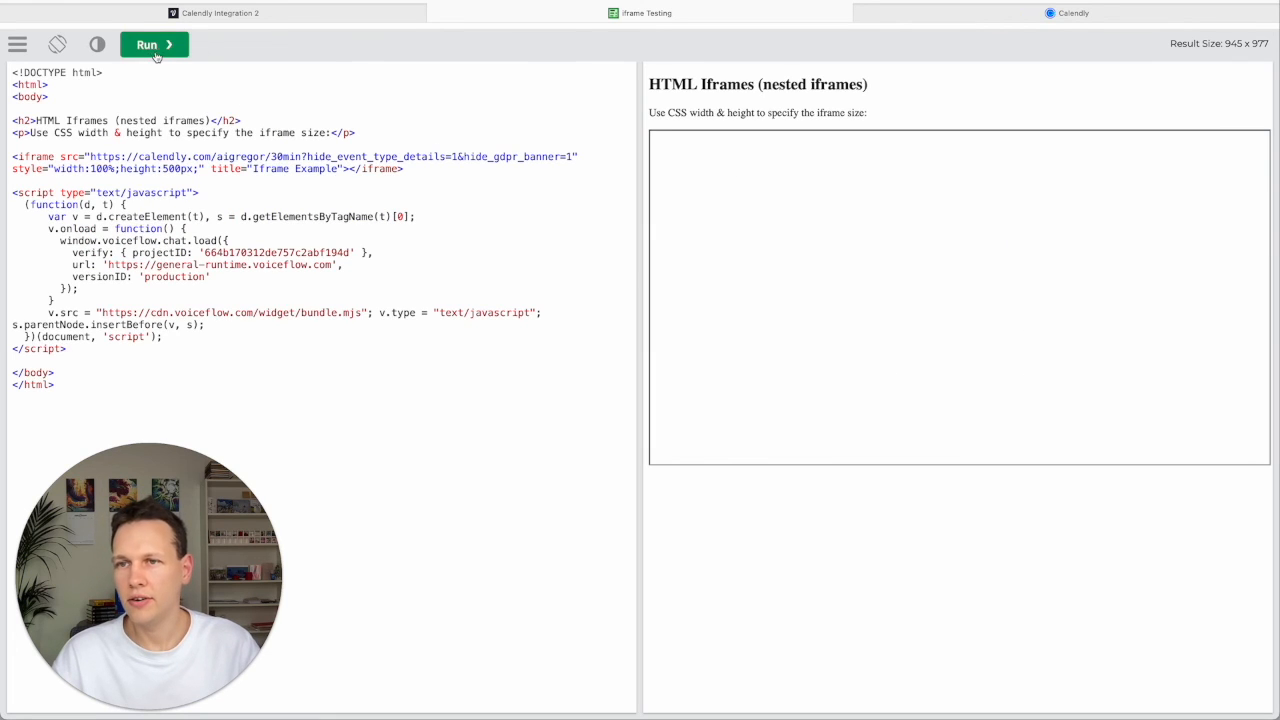
{"action": "left_click", "coordinate": [152, 44]}
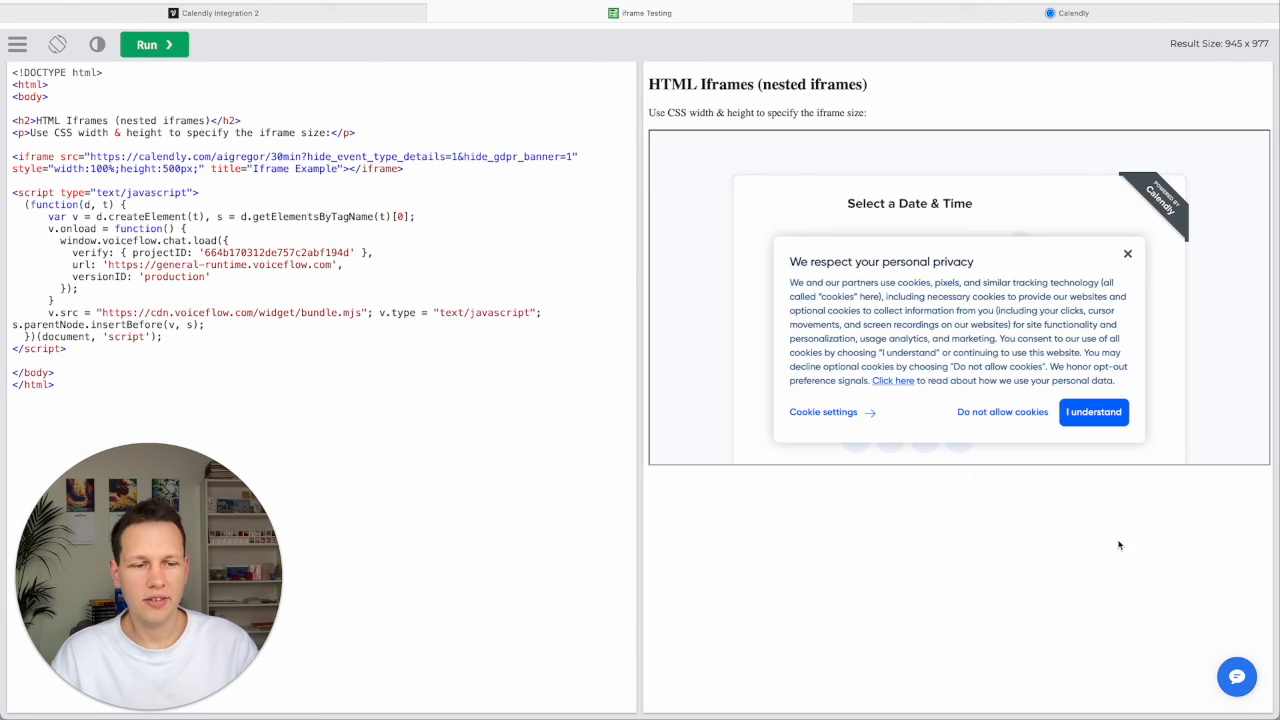
{"action": "left_click", "coordinate": [1236, 676]}
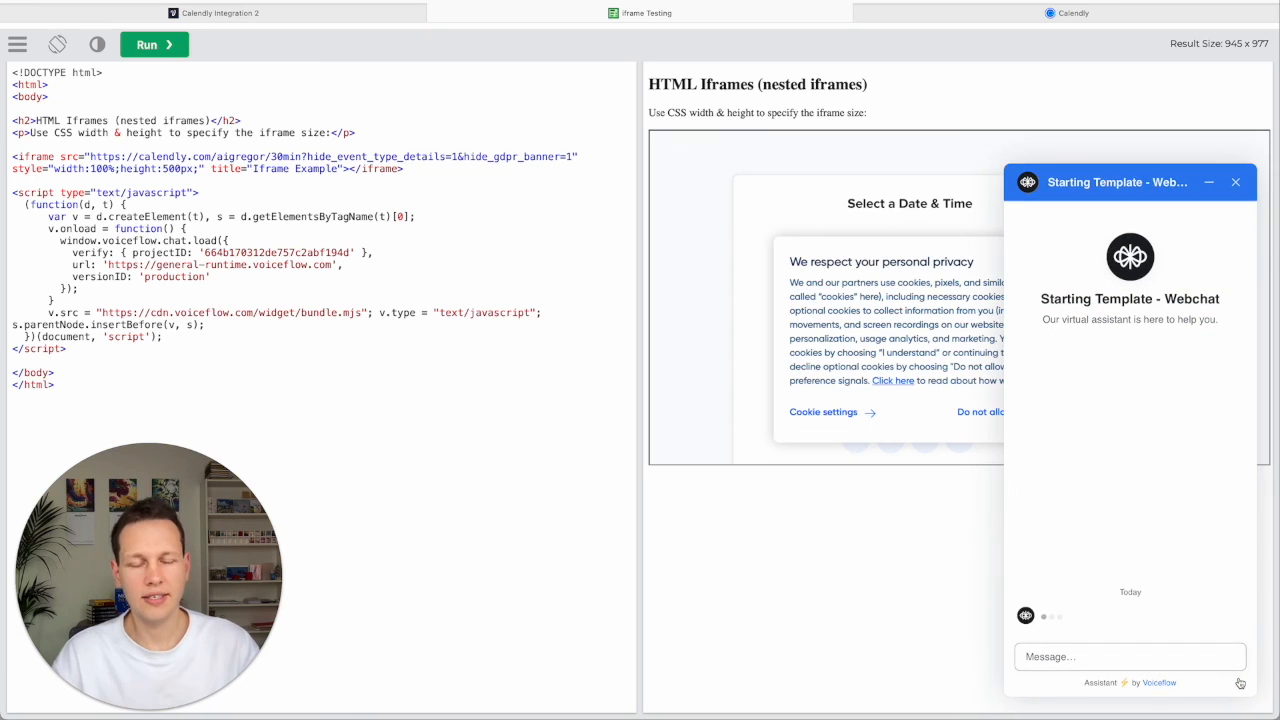